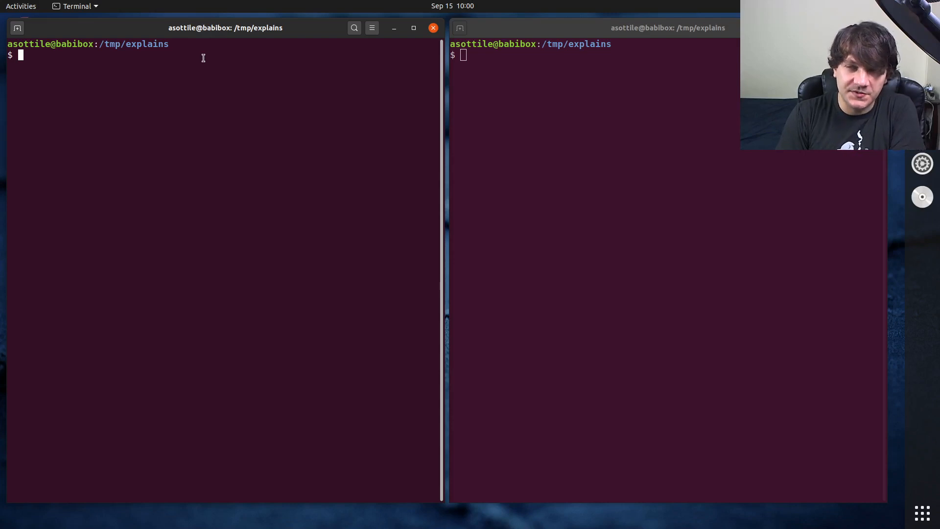
# Step: Launch babi on t.py from the shell prompt
pyautogui.write('b')
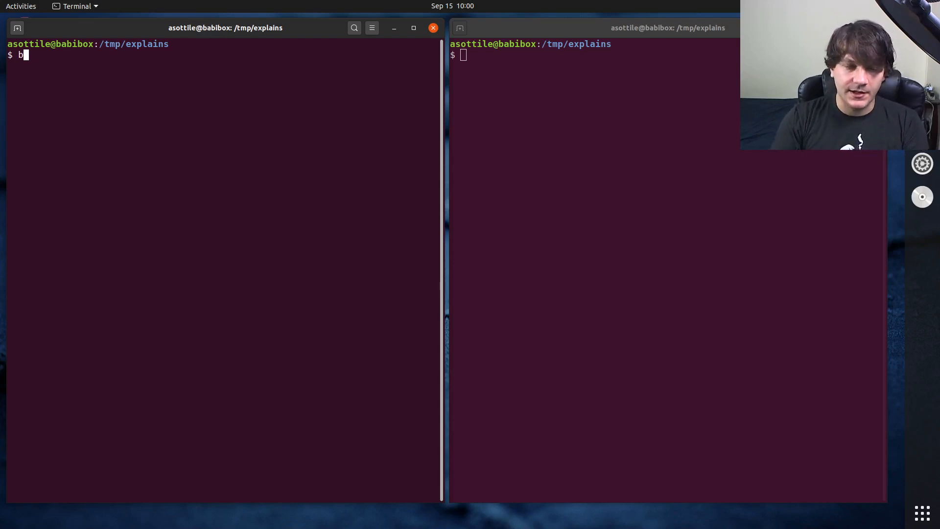
pyautogui.press('Return')
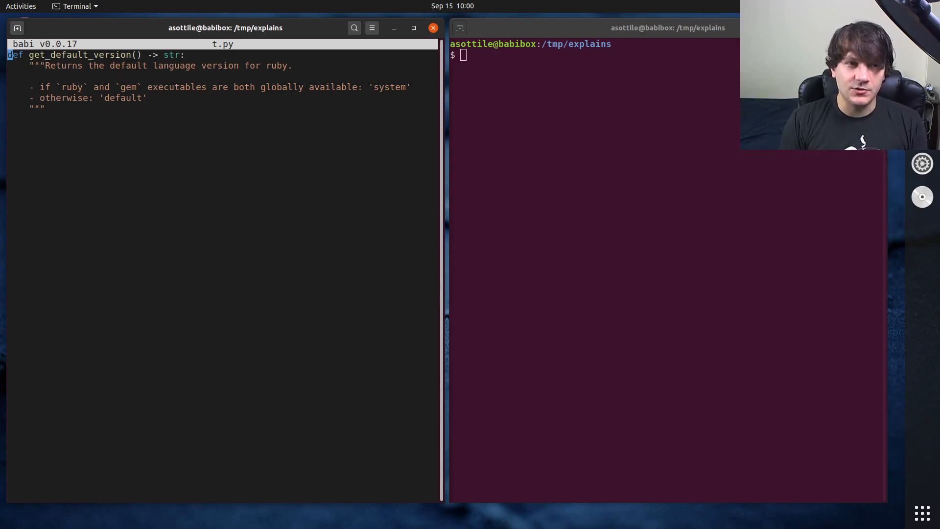
pyautogui.moveTo(358, 98)
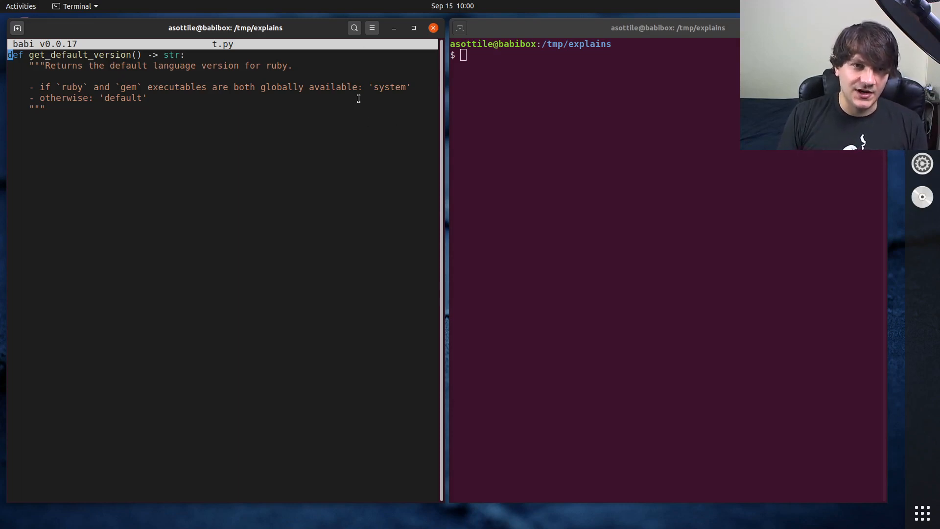
# Step: Insert blank lines above get_default_version and begin the import line
pyautogui.doubleClick(389, 87)
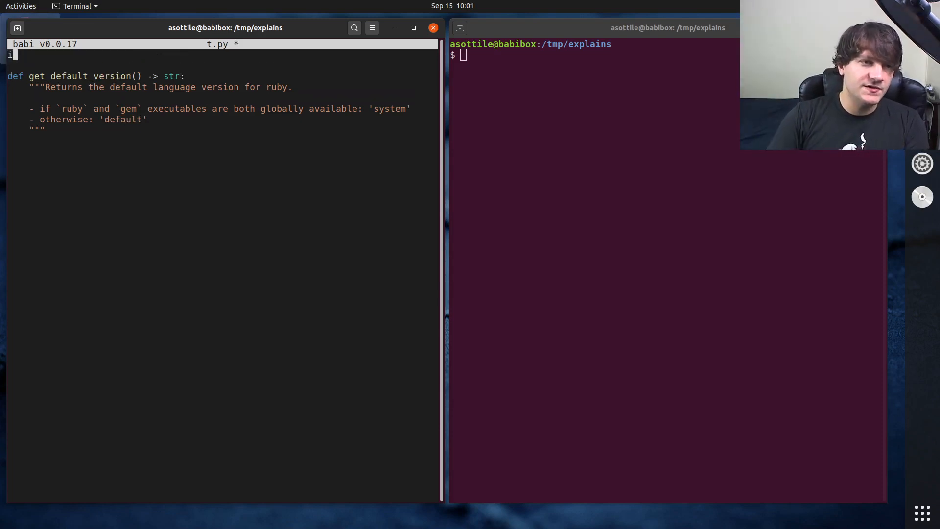
# Step: Import shutil in the REPL and check shutil.which('ruby') returns /usr/bin/ruby
pyautogui.write('import shutil')
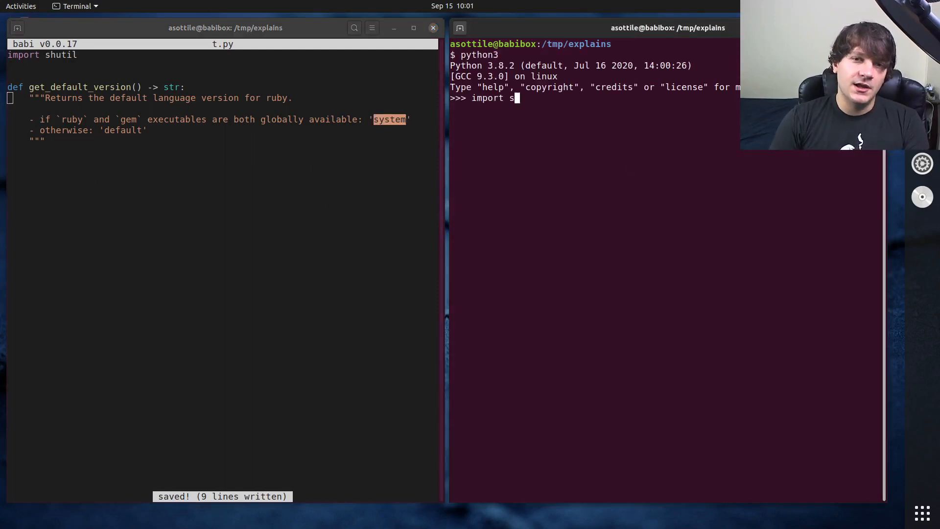
pyautogui.press('Return')
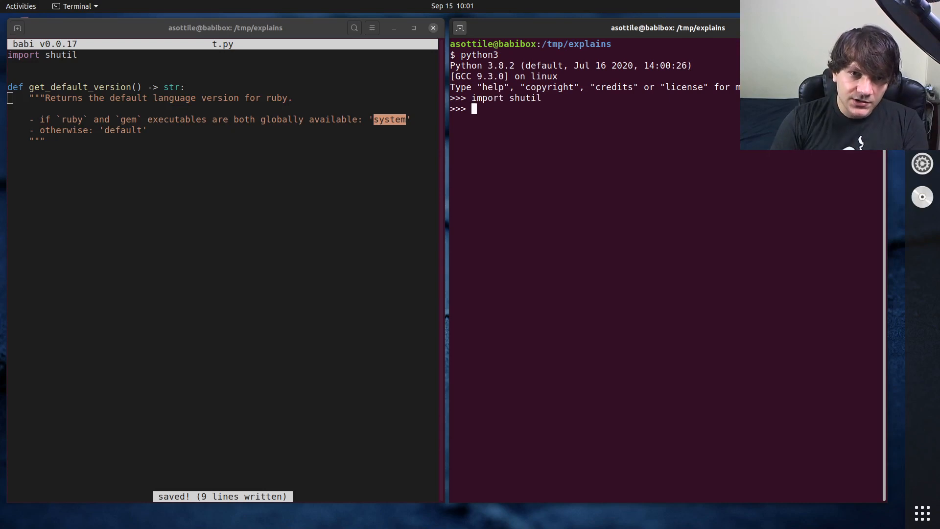
pyautogui.write('shutil.which)')
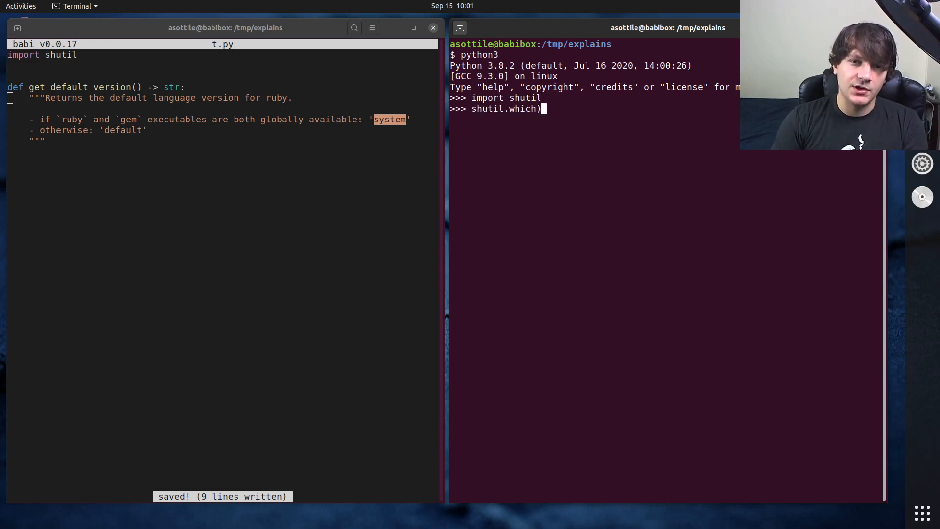
pyautogui.write("('ru")
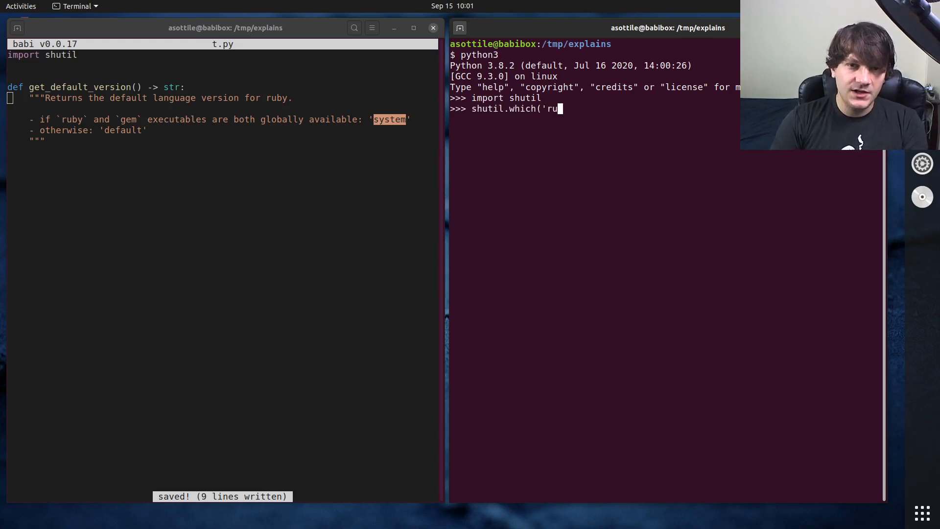
pyautogui.press('Return')
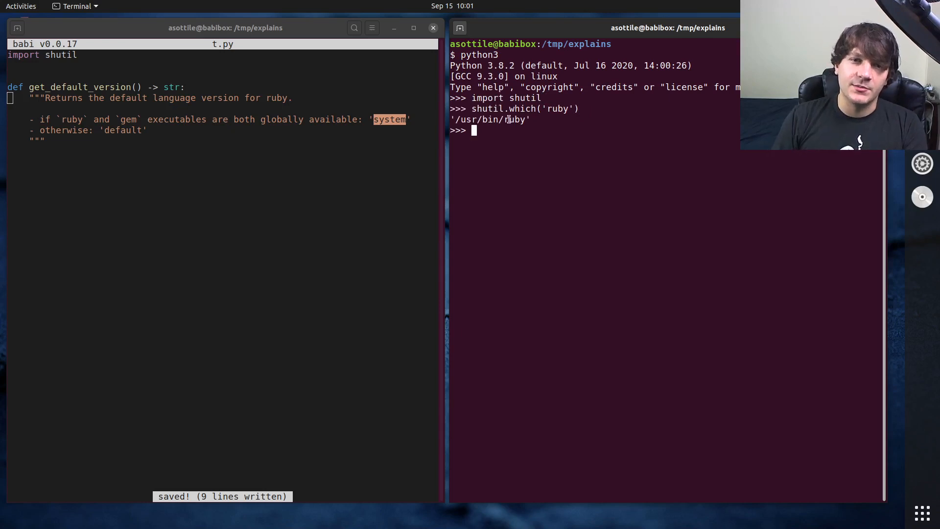
pyautogui.write("shutil.which('ruby')")
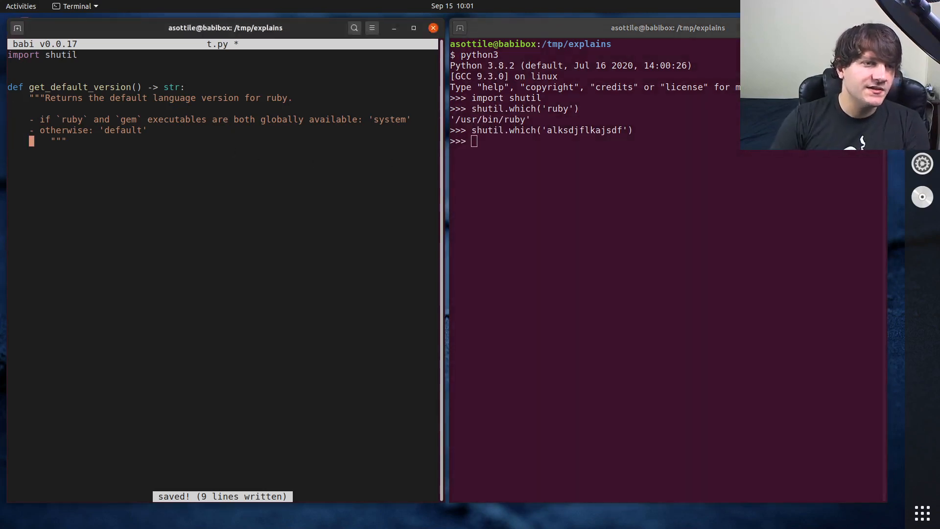
# Step: Return 'system' when shutil.which finds ruby and gem, else 'default', and save t.py
pyautogui.write('i')
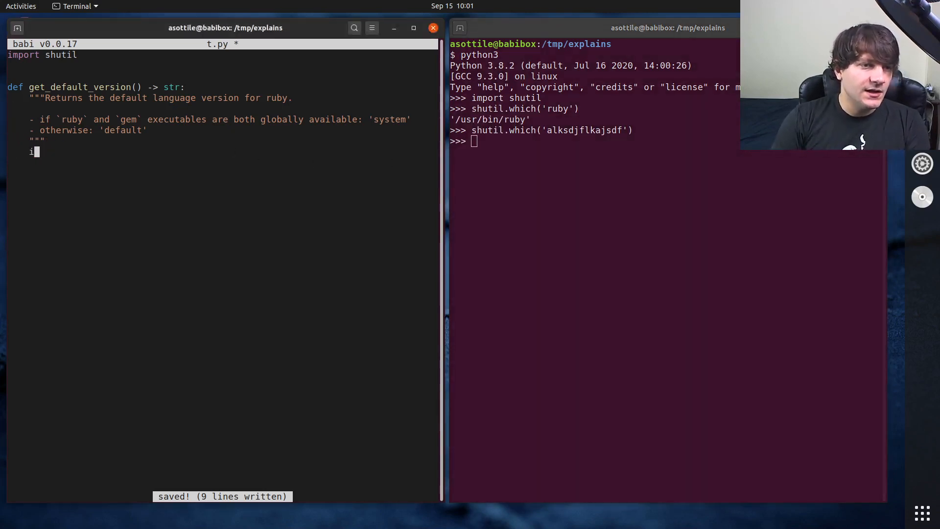
pyautogui.write('f shutil')
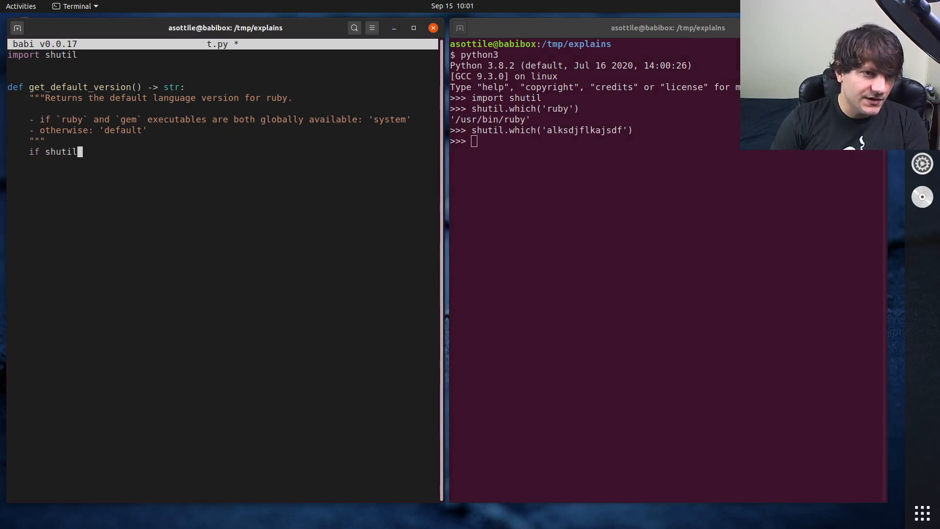
pyautogui.write(".which('ruby') and sh")
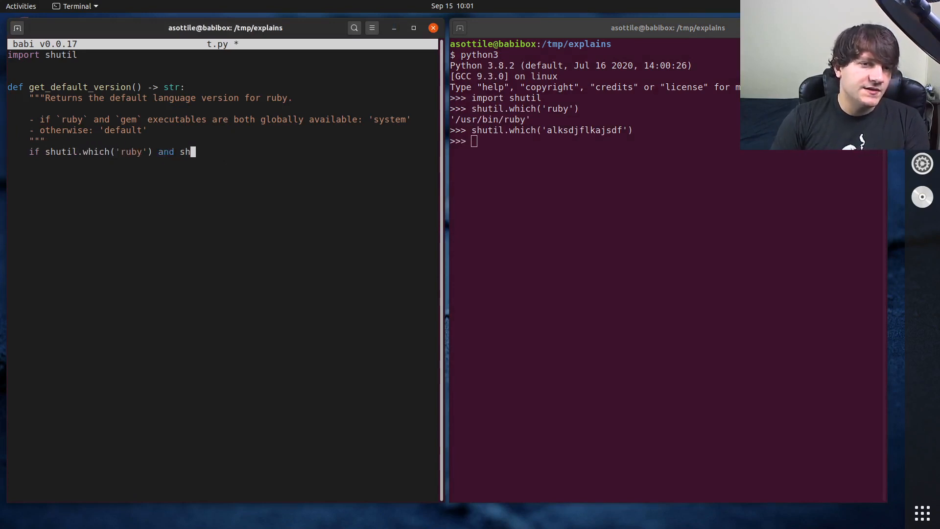
pyautogui.write("util.which('gem'):")
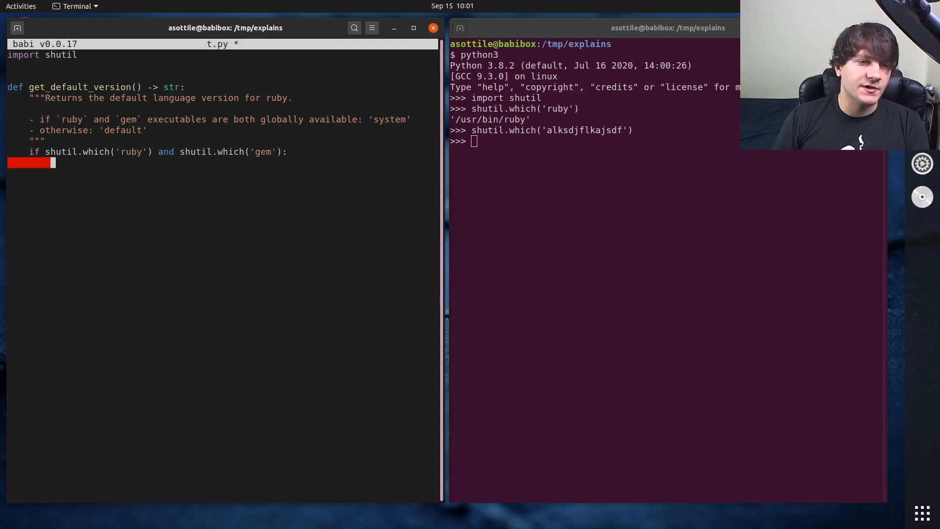
pyautogui.doubleClick(131, 152)
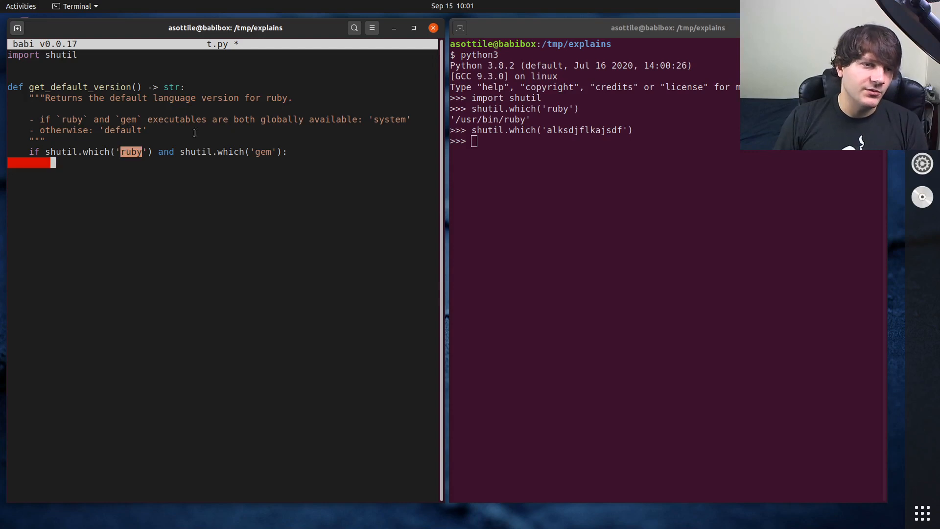
pyautogui.write("return 'system")
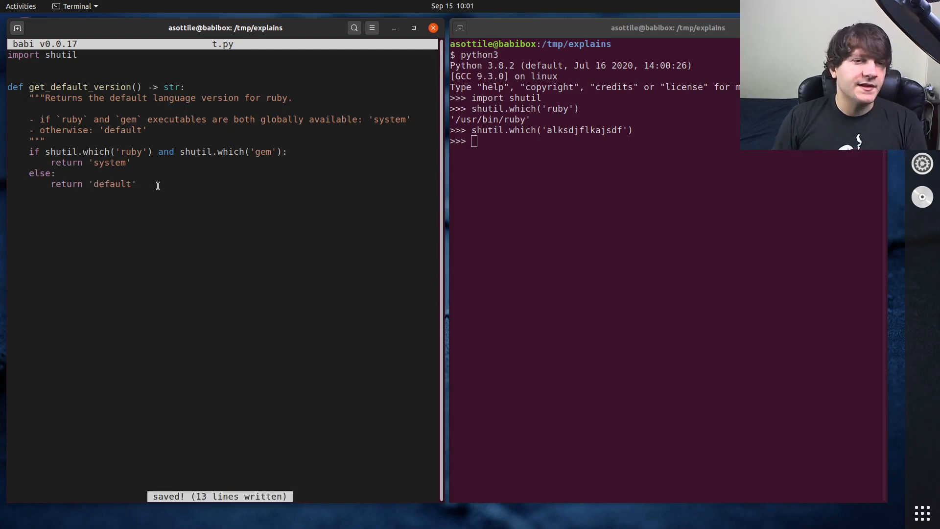
pyautogui.press('Return')
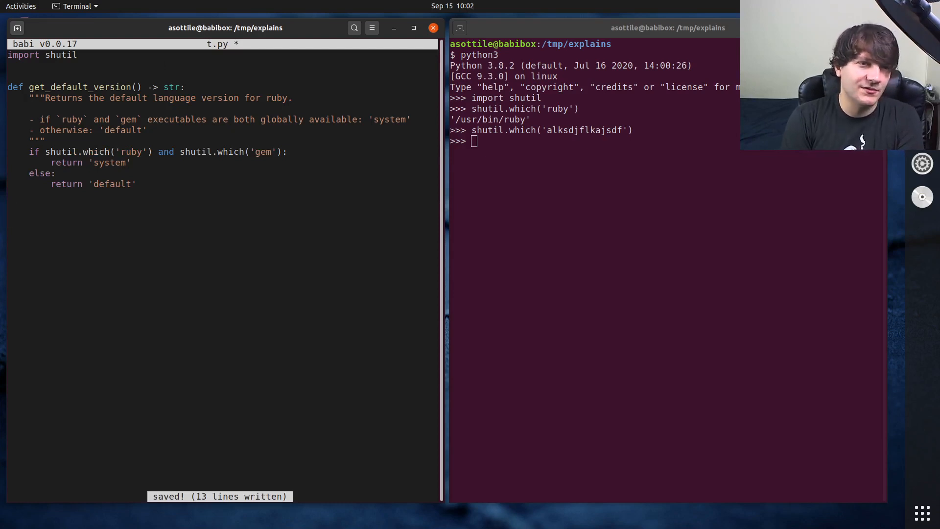
pyautogui.press('Return')
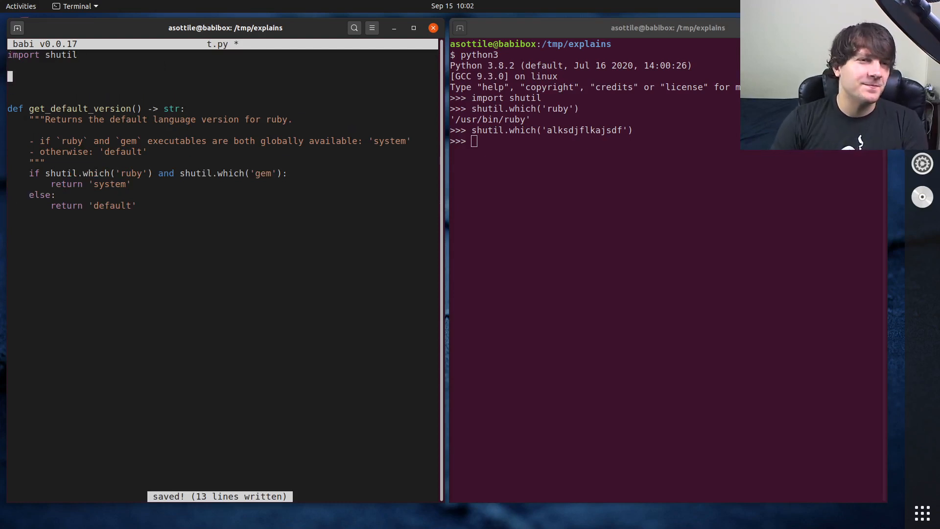
# Step: Import mock from unittest and start test_both_ruby_and_gem_exist
pyautogui.write('from unittest import mock')
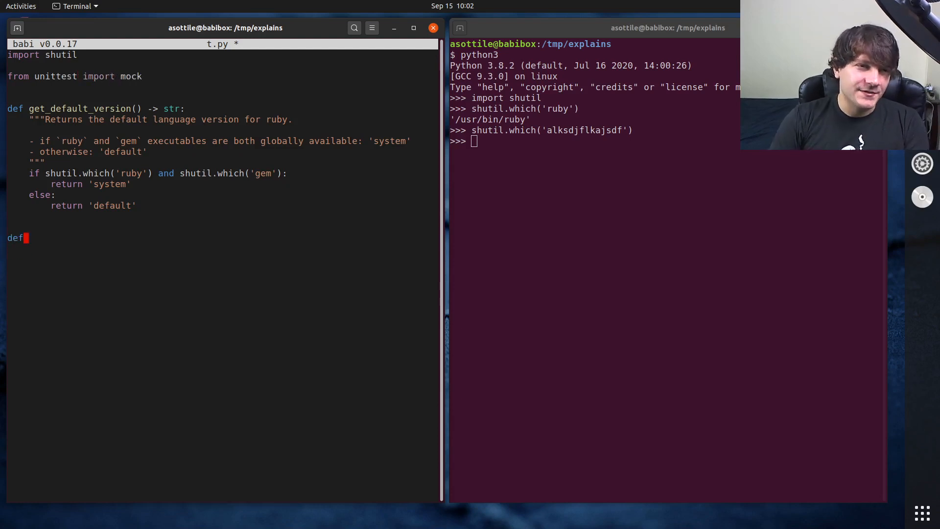
pyautogui.doubleClick(77, 173)
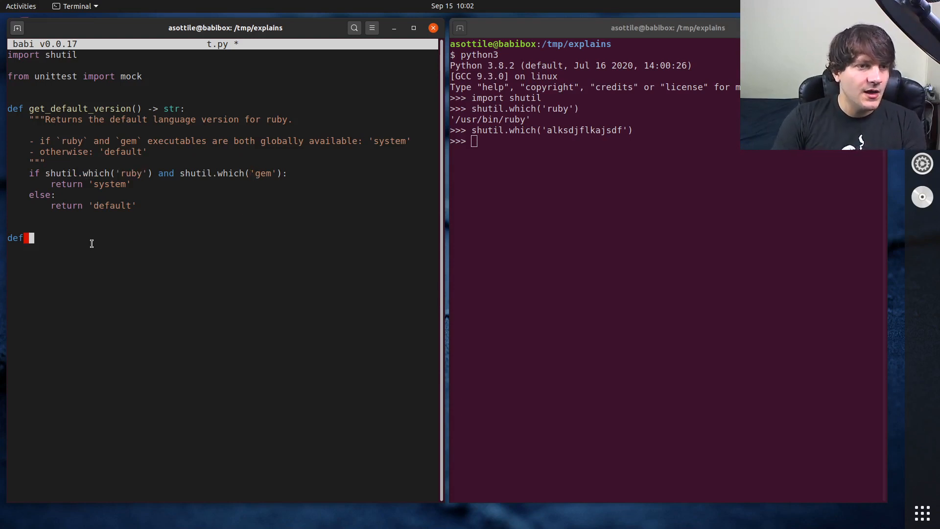
pyautogui.write('test_both_ruby')
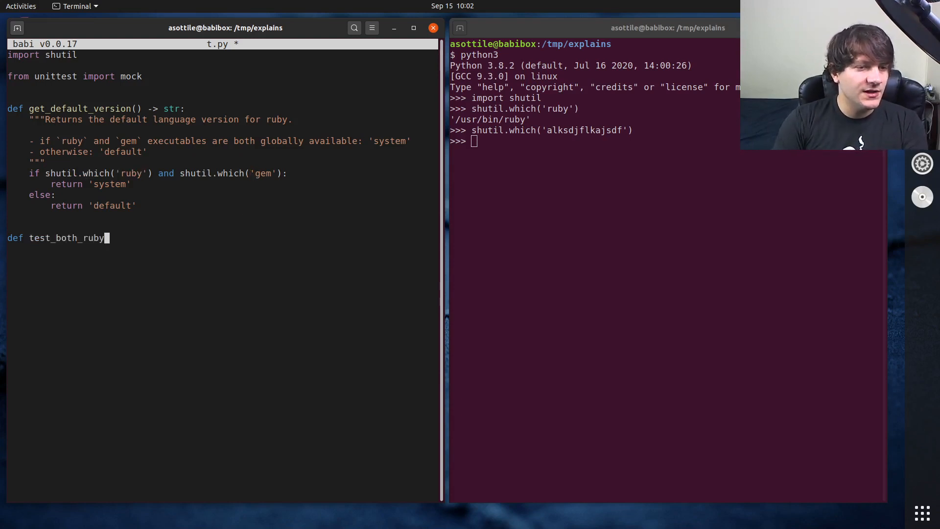
pyautogui.write('_and_gem_ex')
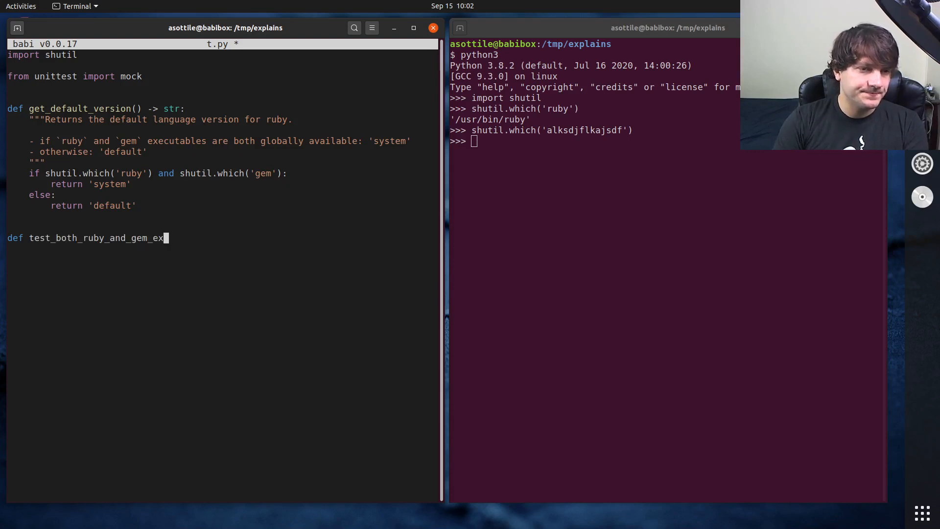
pyautogui.write('ist():')
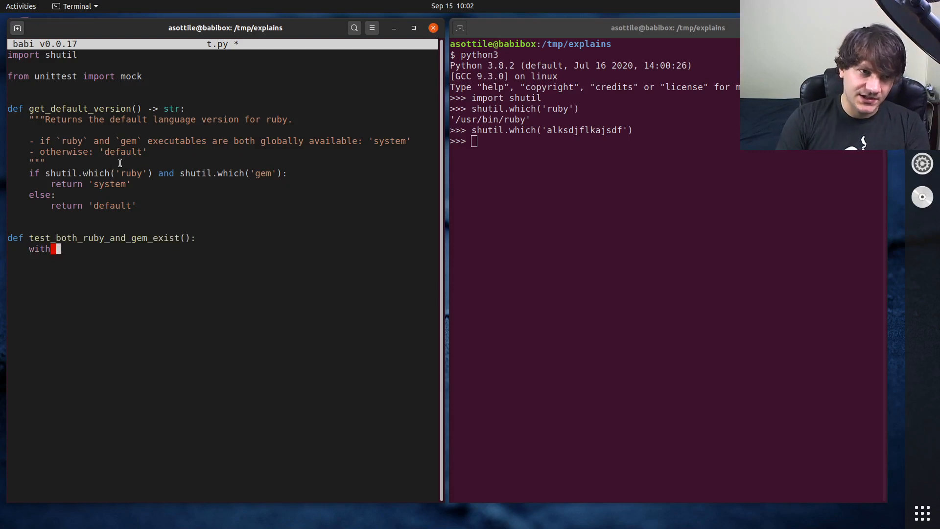
# Step: Patch shutil.which with mock.patch.object returning '/some/exe' inside the test
pyautogui.write('mock')
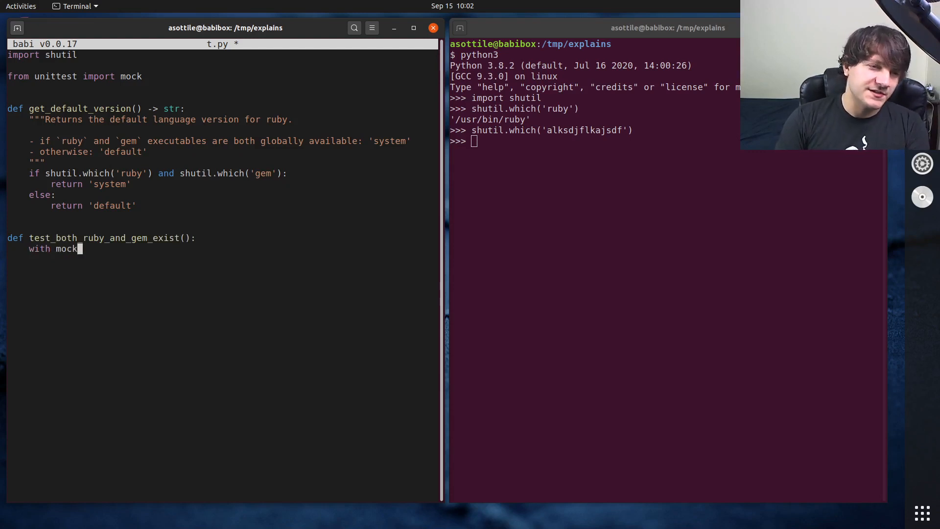
pyautogui.write('.patch.object(')
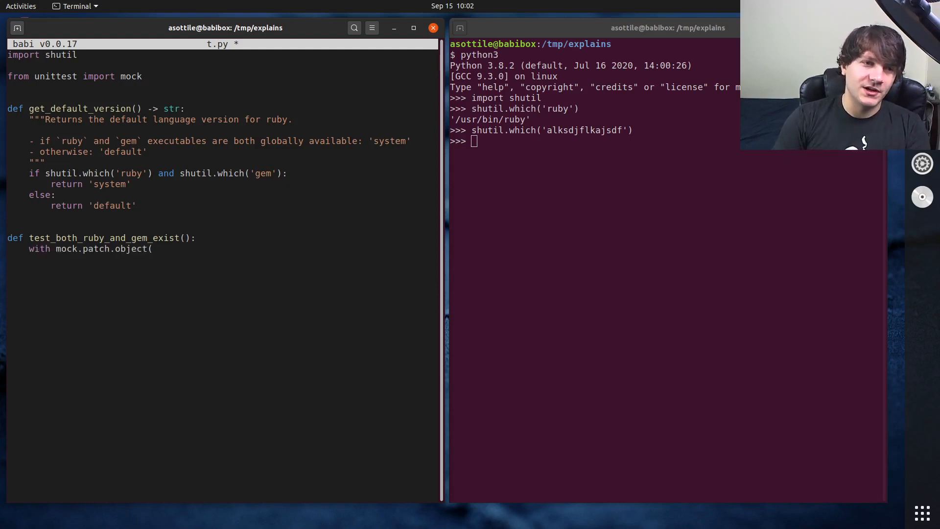
pyautogui.write("shutil, '")
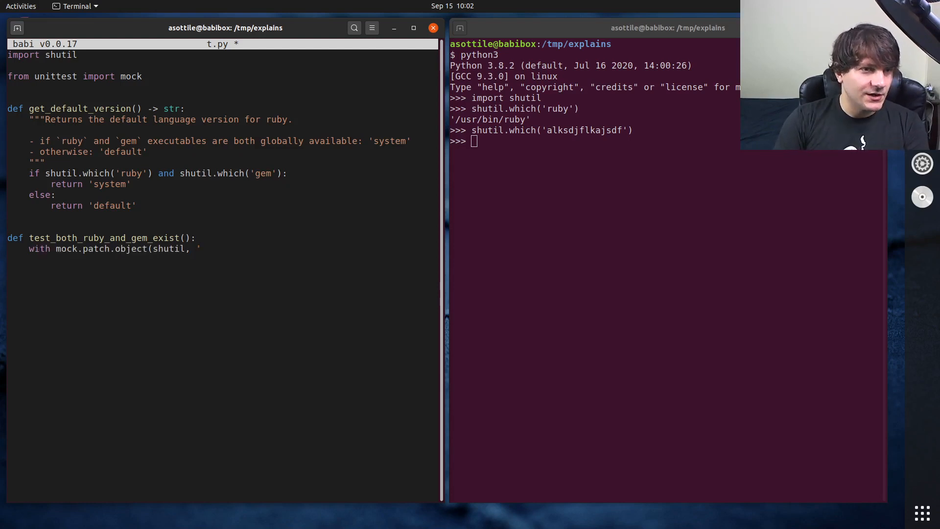
pyautogui.write("which',")
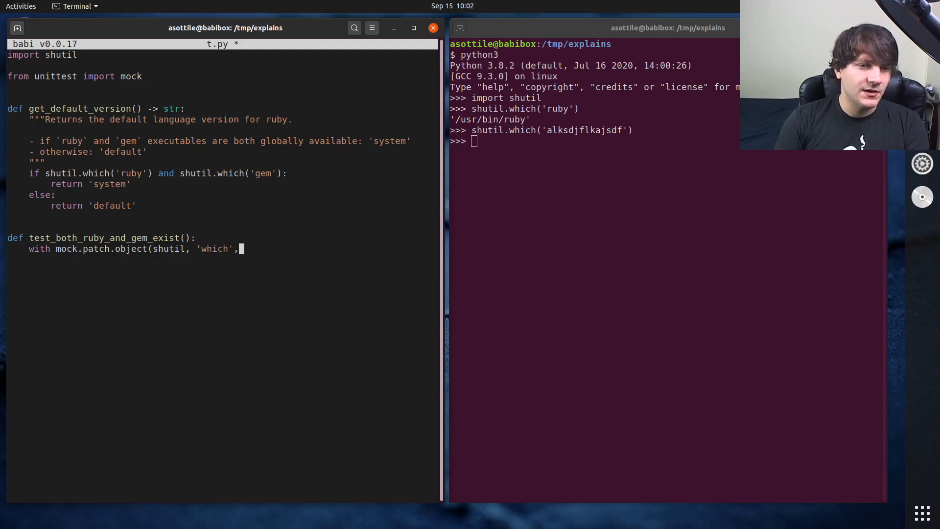
pyautogui.write("return_value='/")
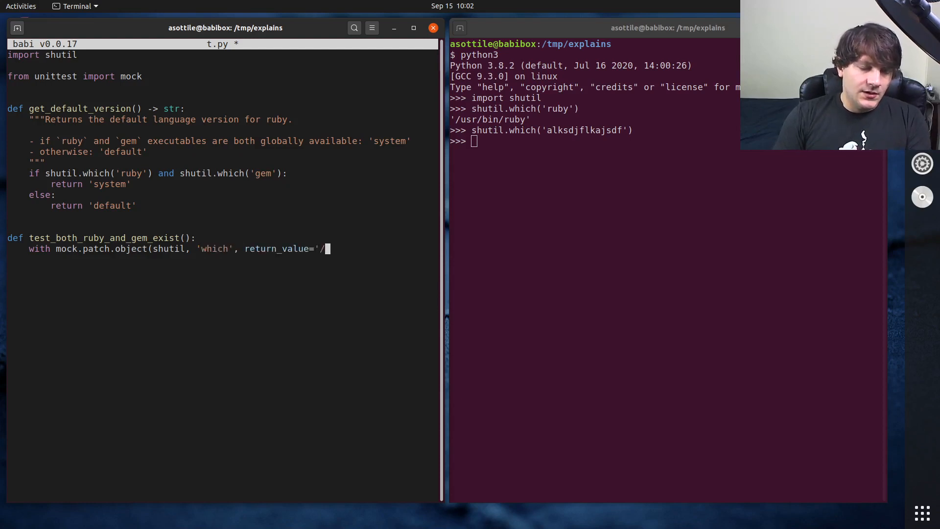
pyautogui.write("some/exe'):")
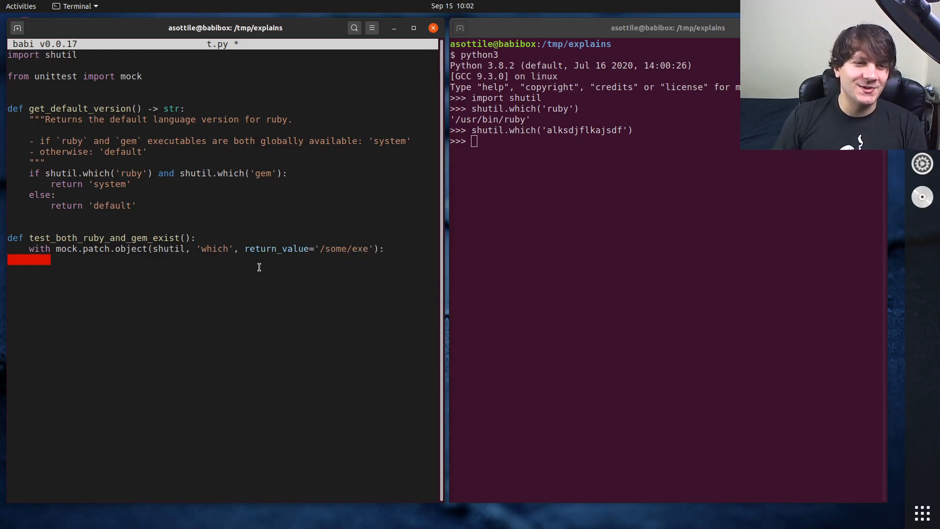
pyautogui.doubleClick(214, 248)
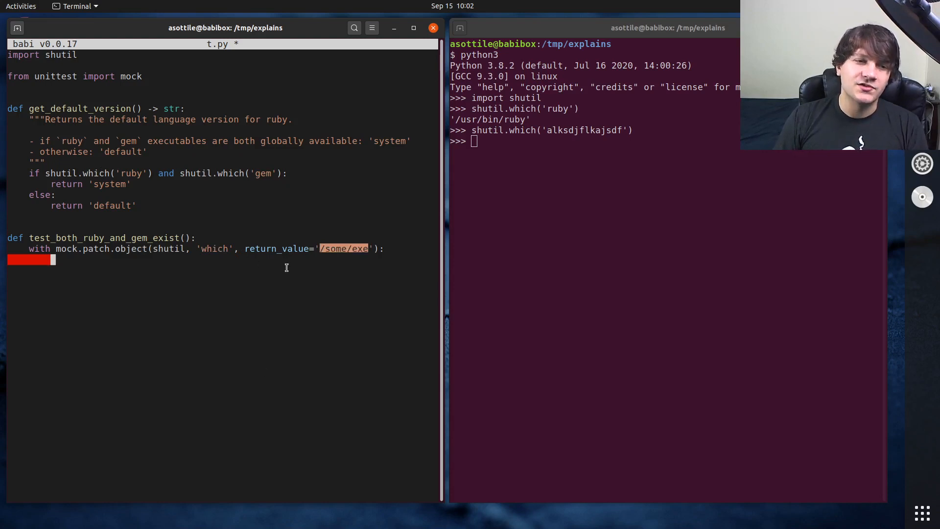
# Step: Assert get_default_version() returns 'system' and save t.py
pyautogui.write('assert')
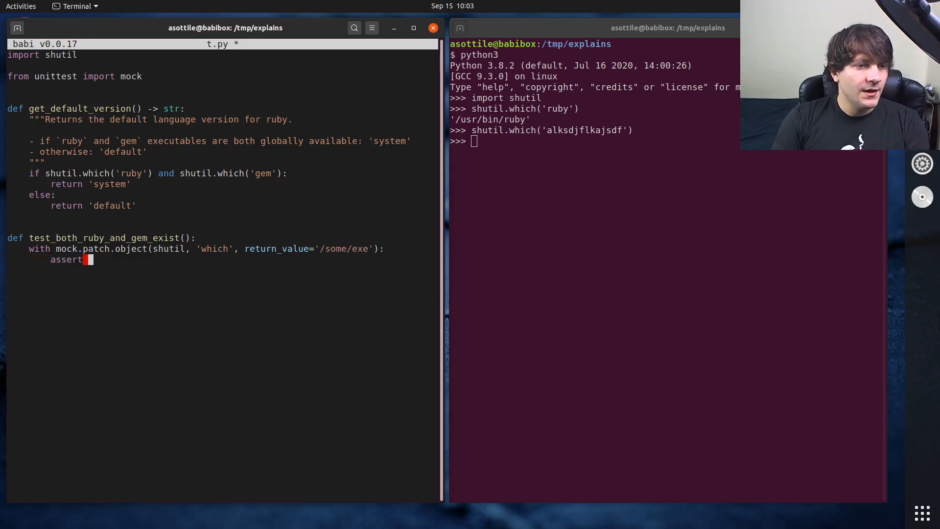
pyautogui.write("get_default_version() == '")
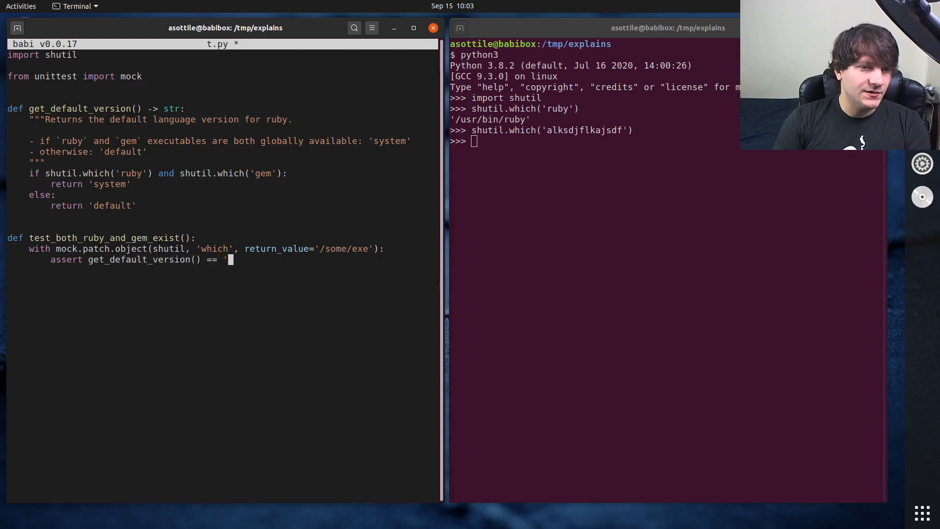
pyautogui.write("system'")
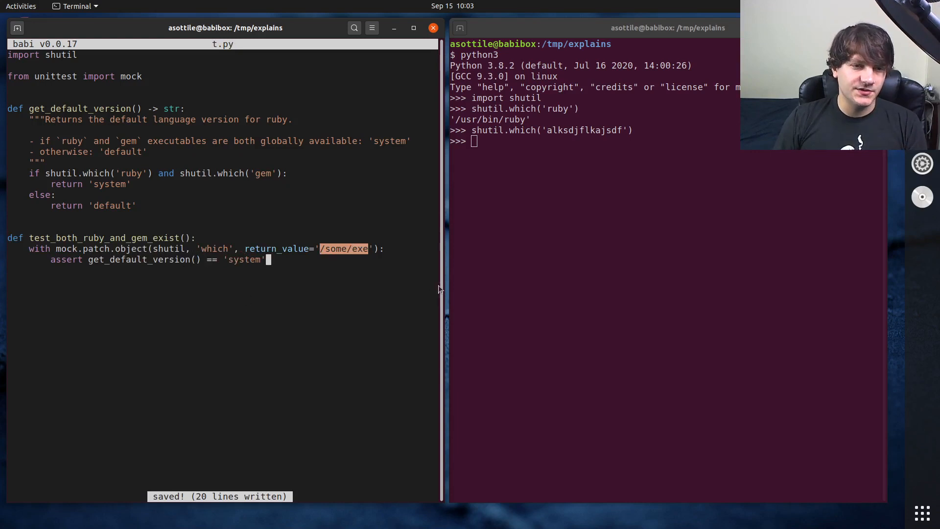
pyautogui.doubleClick(244, 258)
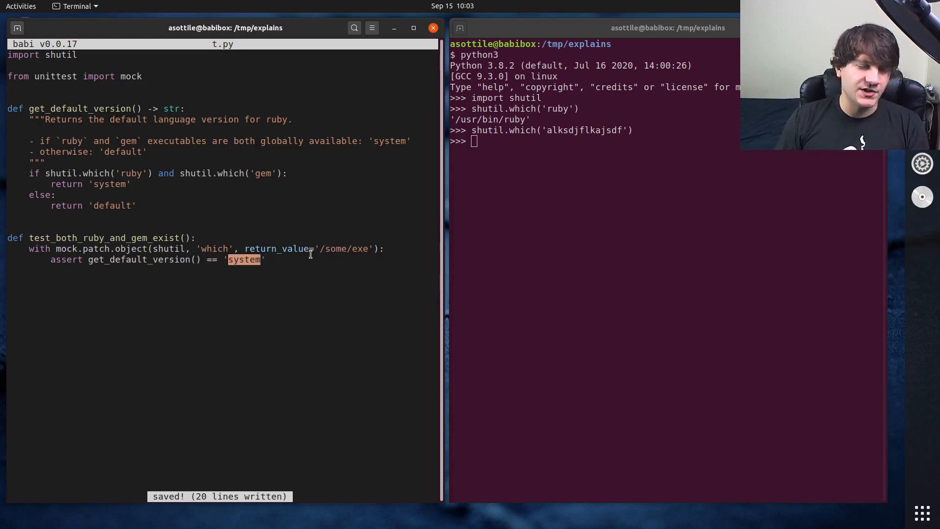
pyautogui.write('def')
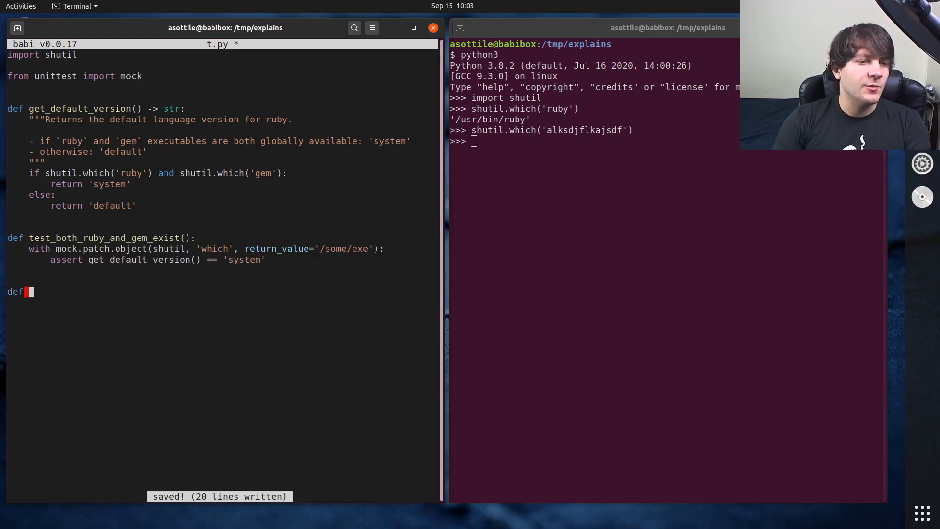
# Step: Add test_neither_ruby_nor_gem_exist with return_value=None expecting 'default', and save
pyautogui.write('test_')
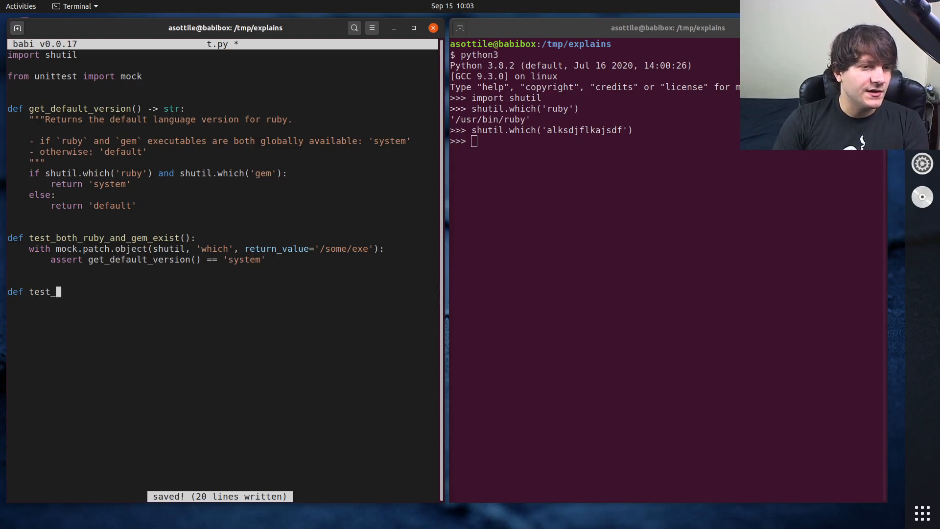
pyautogui.write('neither_ruby_nor_gem_exist():')
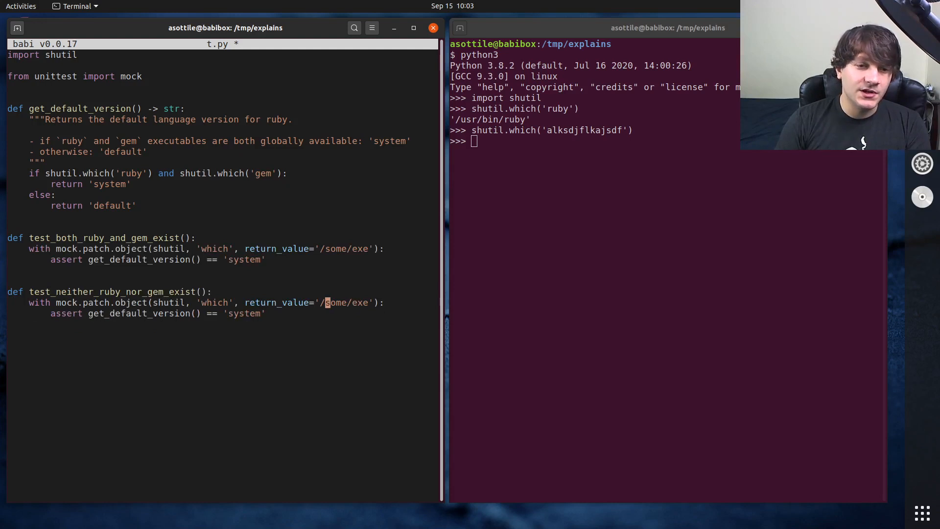
pyautogui.write('None')
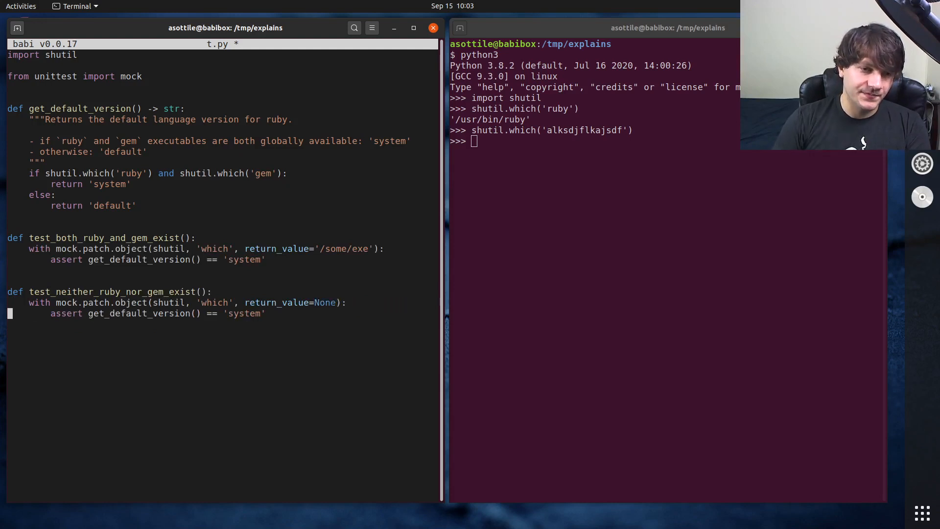
pyautogui.press('ctrl+s')
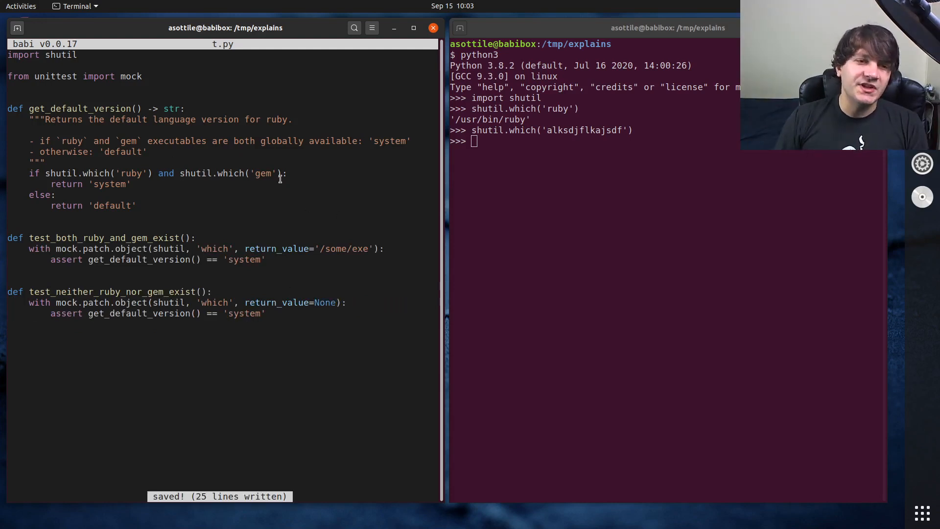
pyautogui.doubleClick(111, 204)
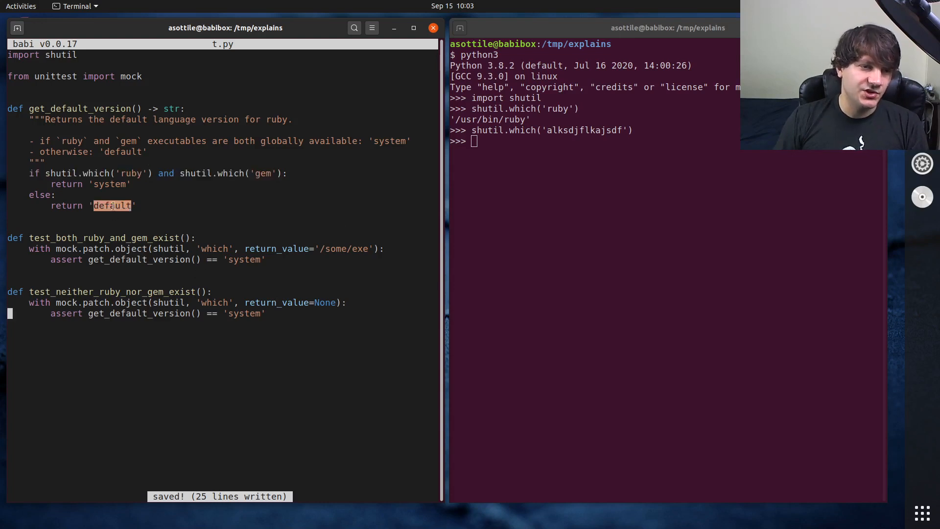
pyautogui.write('defaul')
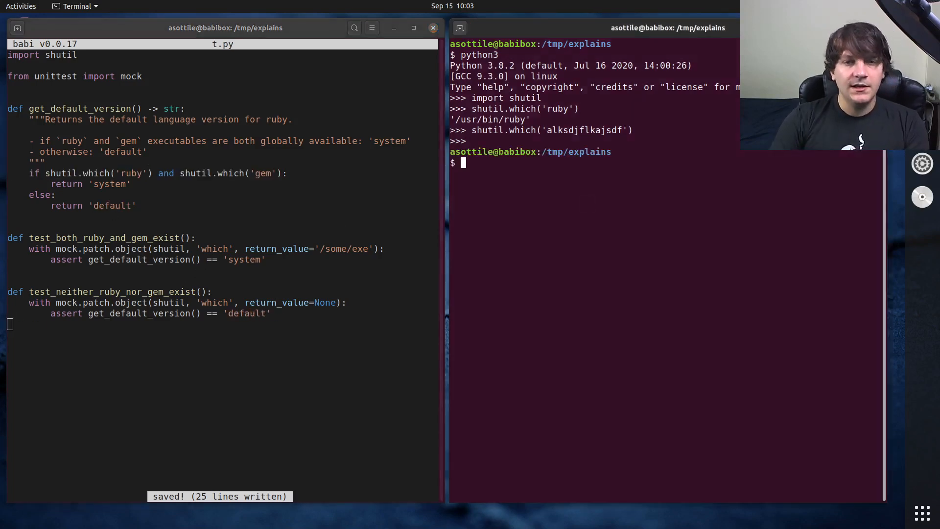
# Step: Create a virtualenv with pytest installed and run pytest t.py with both tests passing
pyautogui.write('virtualenv venv')
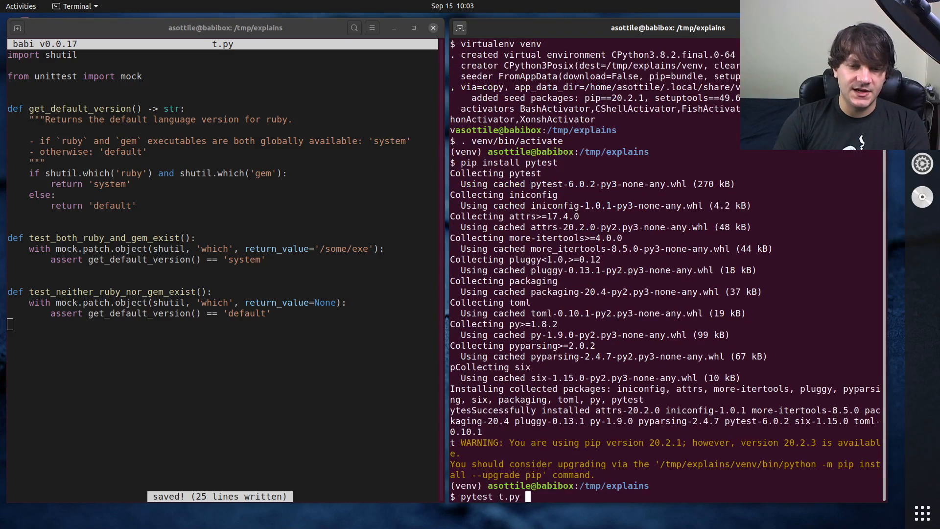
pyautogui.press('Return')
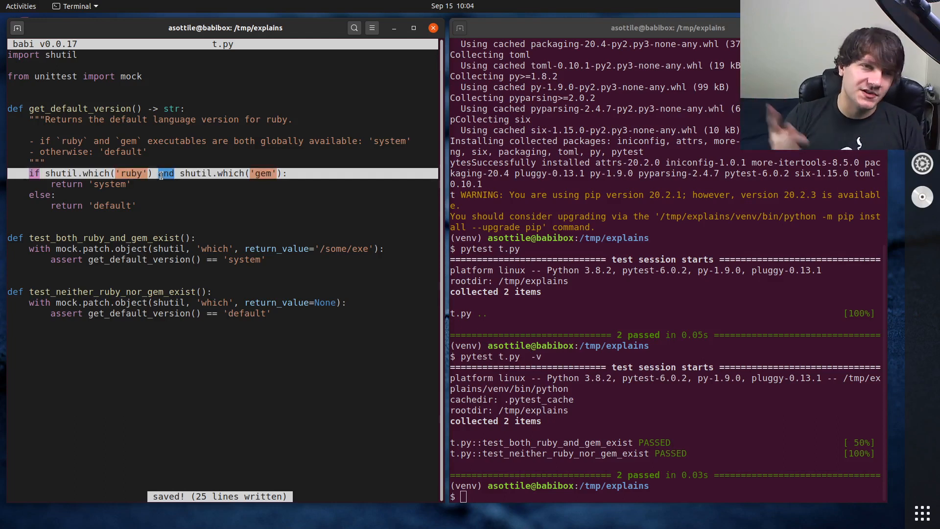
pyautogui.write('hash')
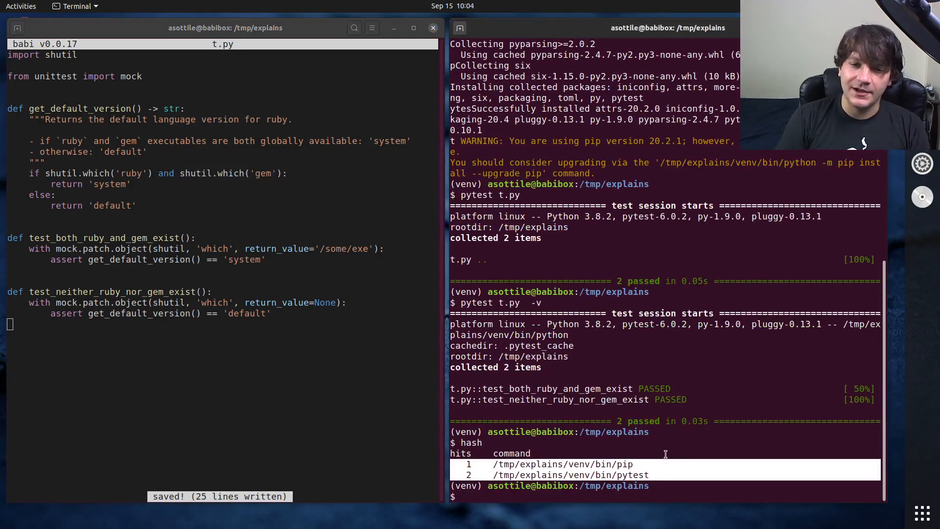
pyautogui.moveTo(226, 187)
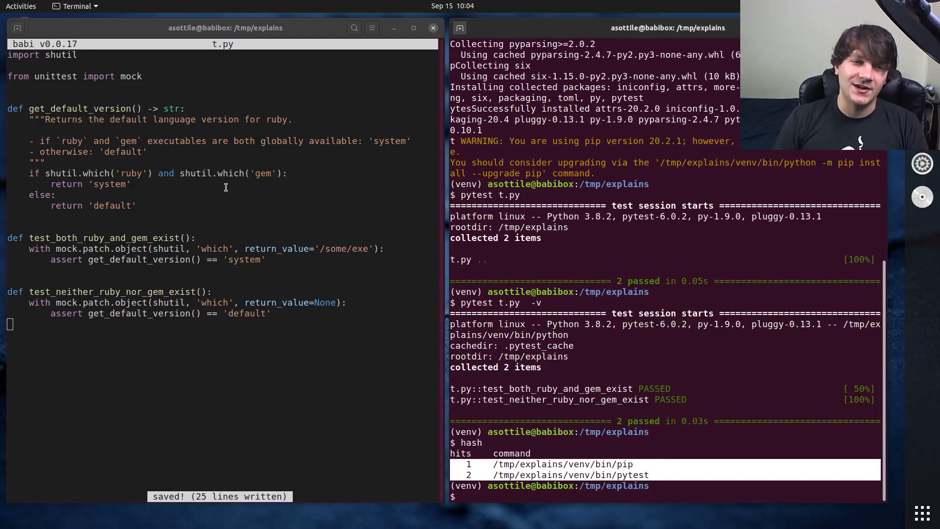
pyautogui.click(225, 184)
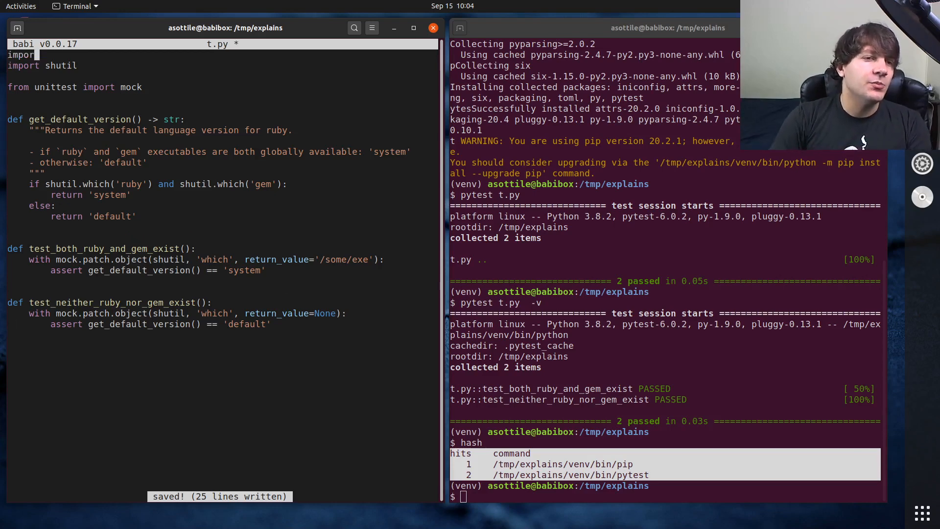
pyautogui.write('functools')
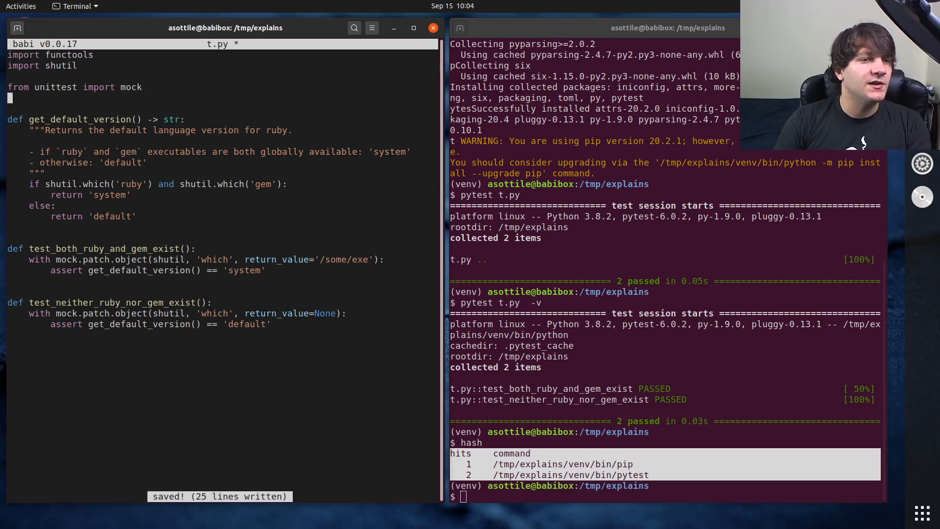
pyautogui.write('@fyu')
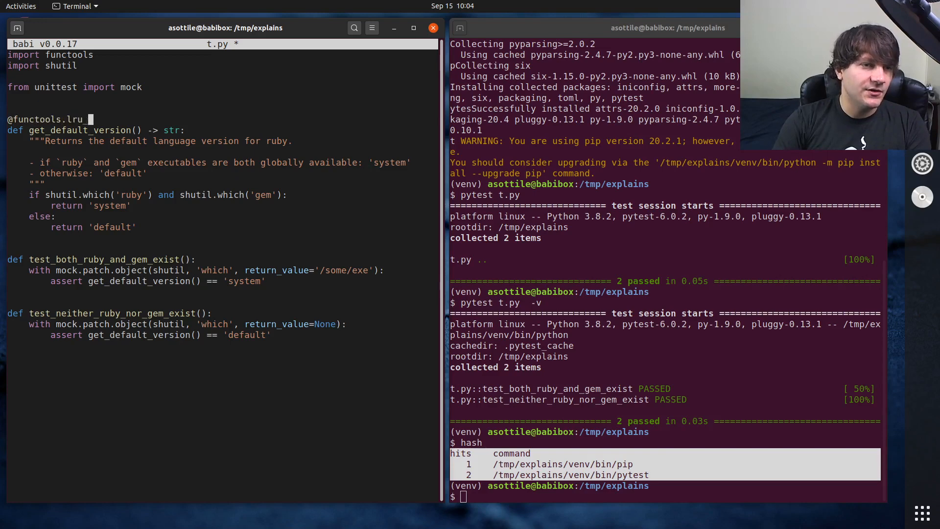
pyautogui.write('cache(maxsize=1')
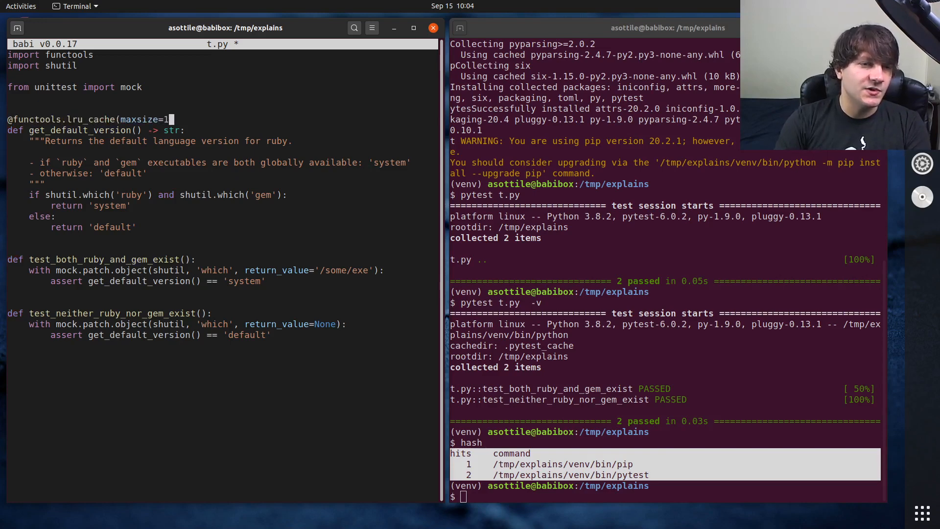
pyautogui.press('ctrl+s')
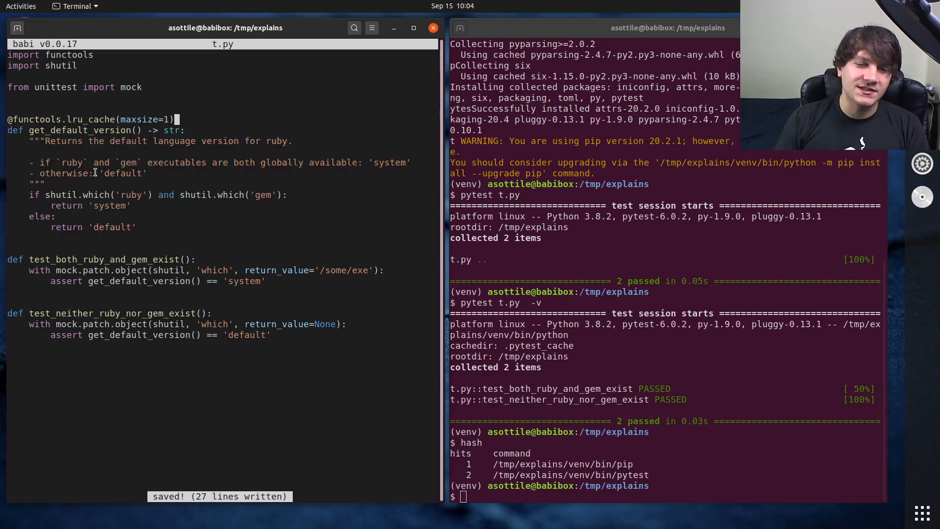
pyautogui.write('pytest t.py  -v')
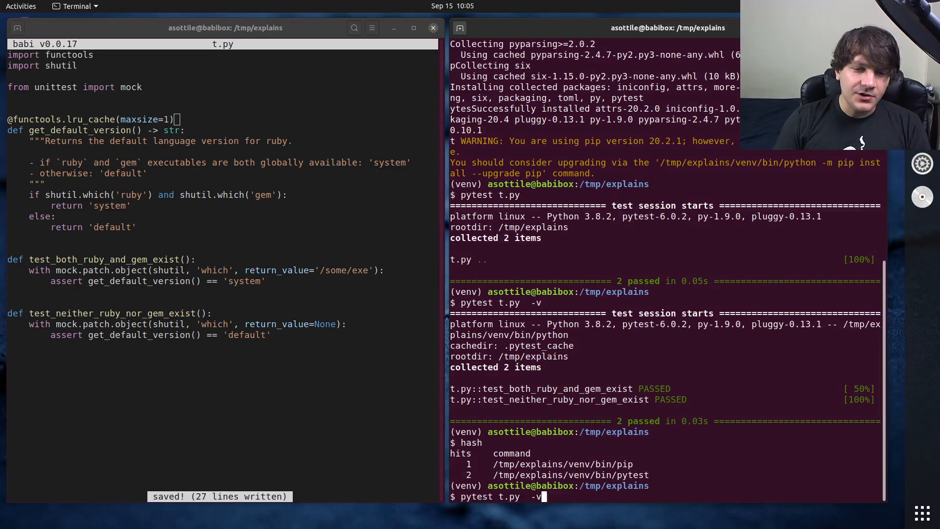
# Step: Run pytest -v, then move test_neither_ruby_nor_gem_exist above the other test and save
pyautogui.press('Return')
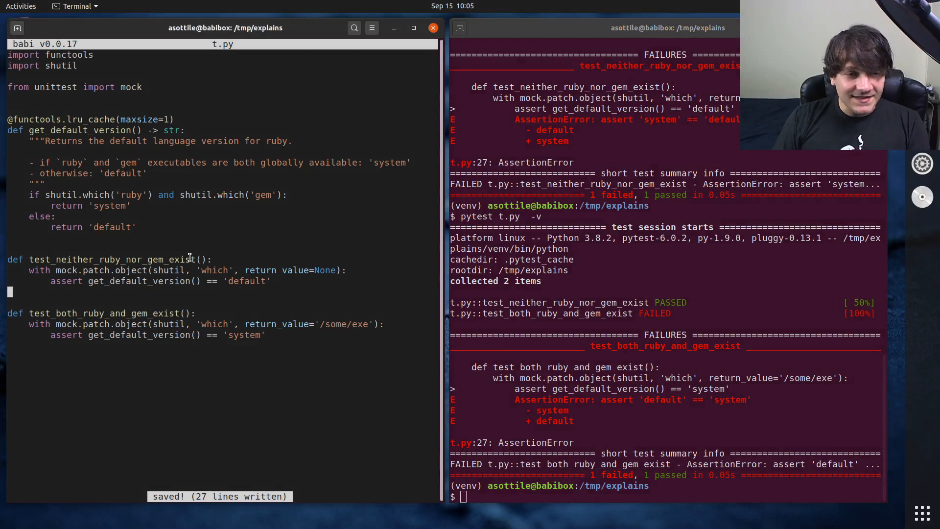
pyautogui.doubleClick(139, 281)
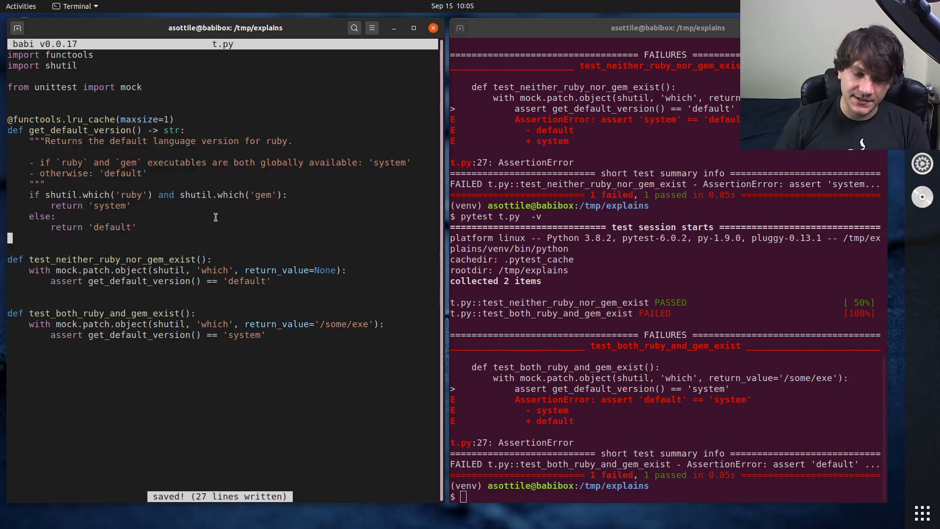
pyautogui.write('@')
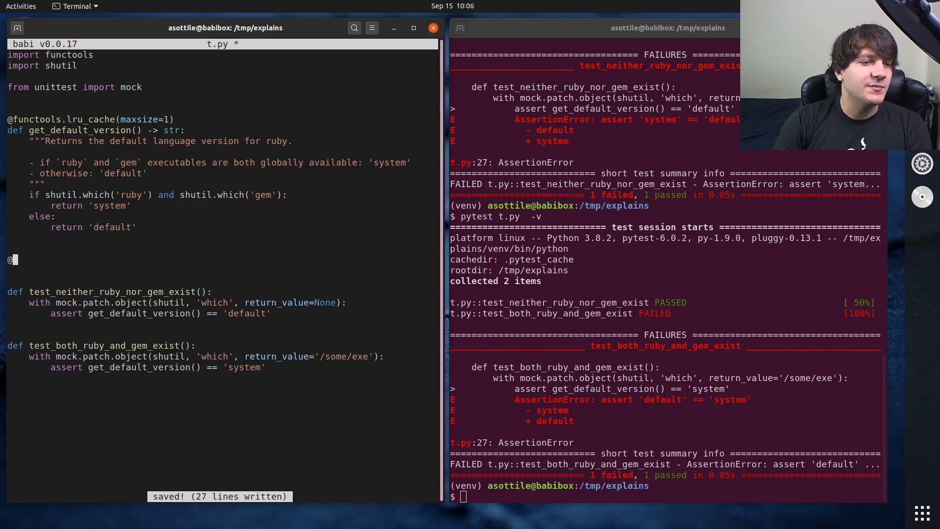
pyautogui.write('@pytest.f')
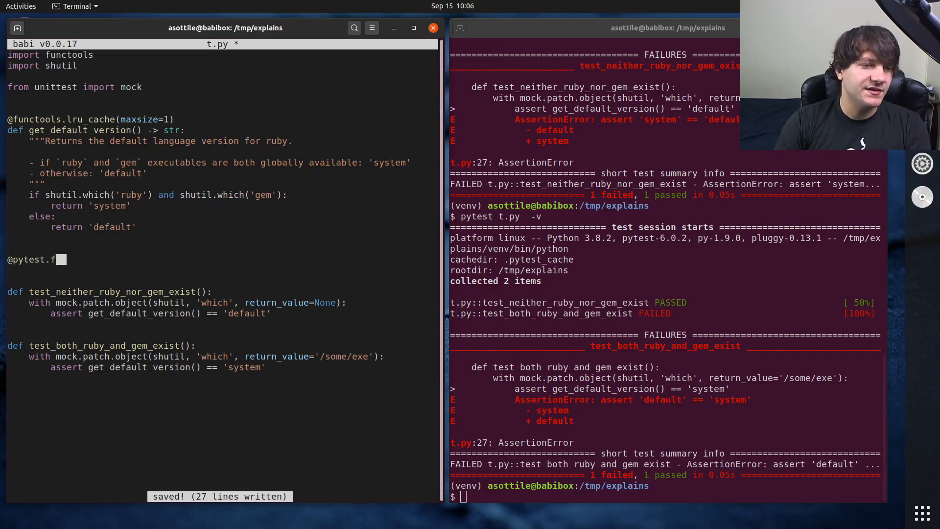
pyautogui.write('ixture')
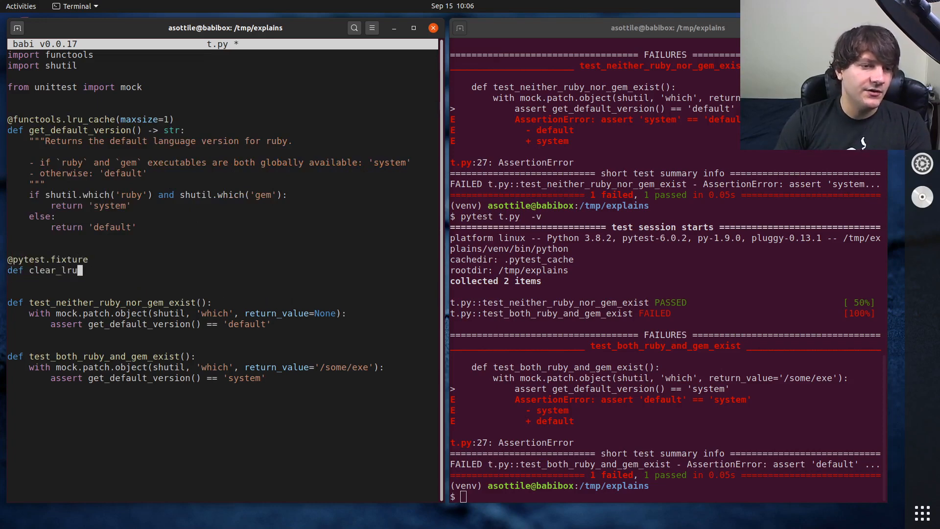
pyautogui.write('cache():')
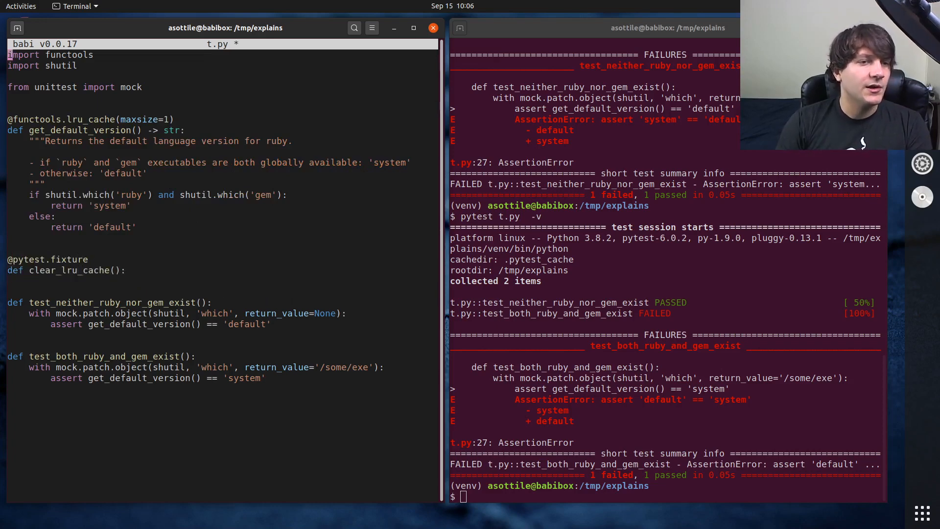
pyautogui.write('import p')
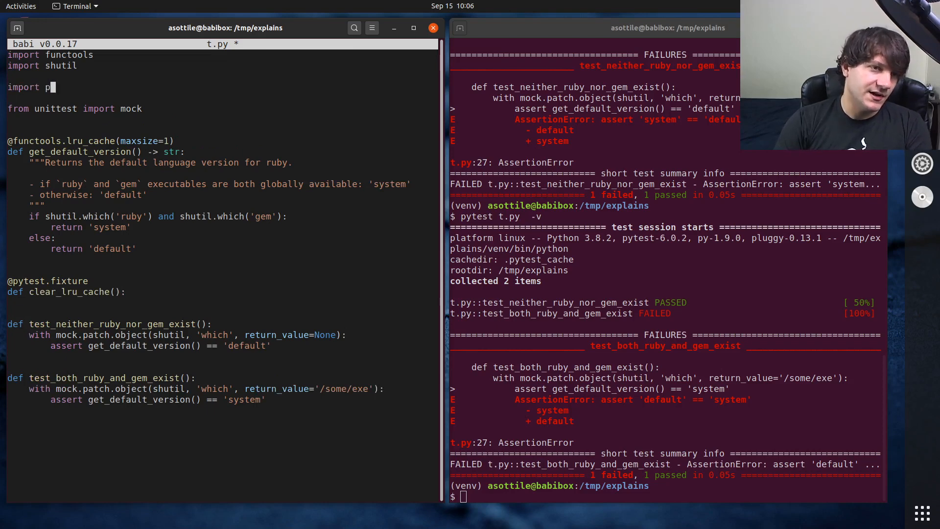
pyautogui.write('ytest')
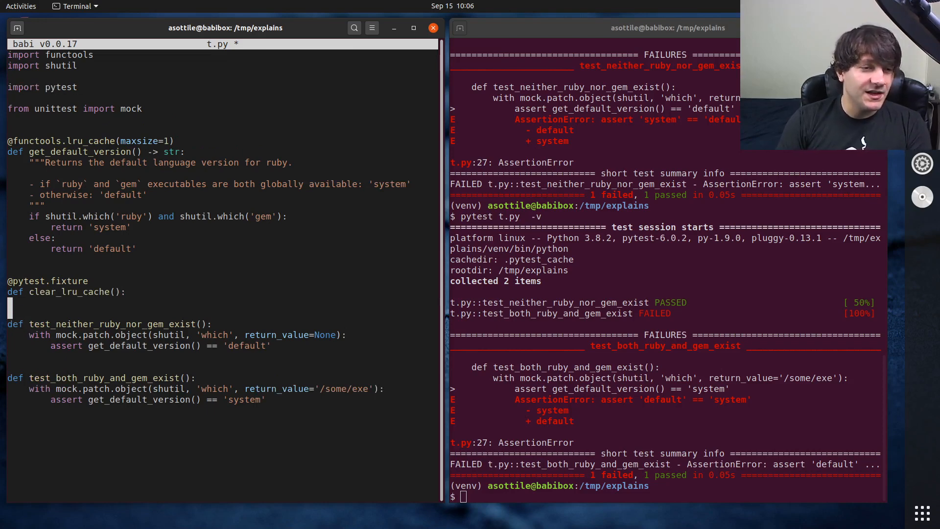
pyautogui.write('yield')
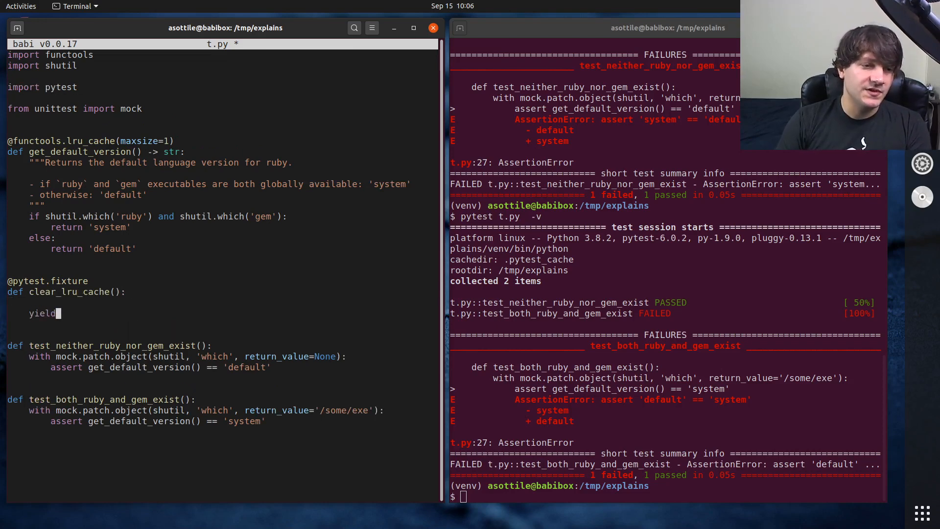
pyautogui.press('Return')
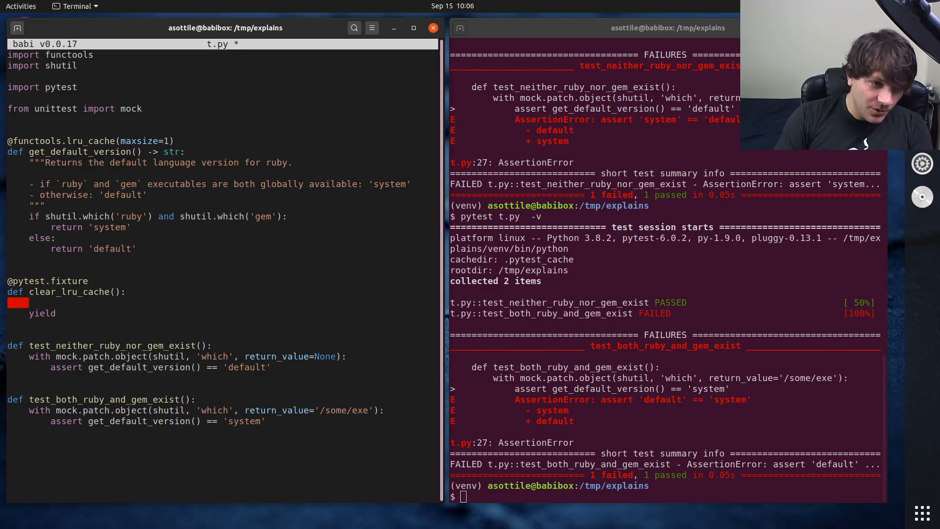
# Step: Call get_default_version.cache_clear() before and after the yield, and save t.py
pyautogui.doubleClick(42, 314)
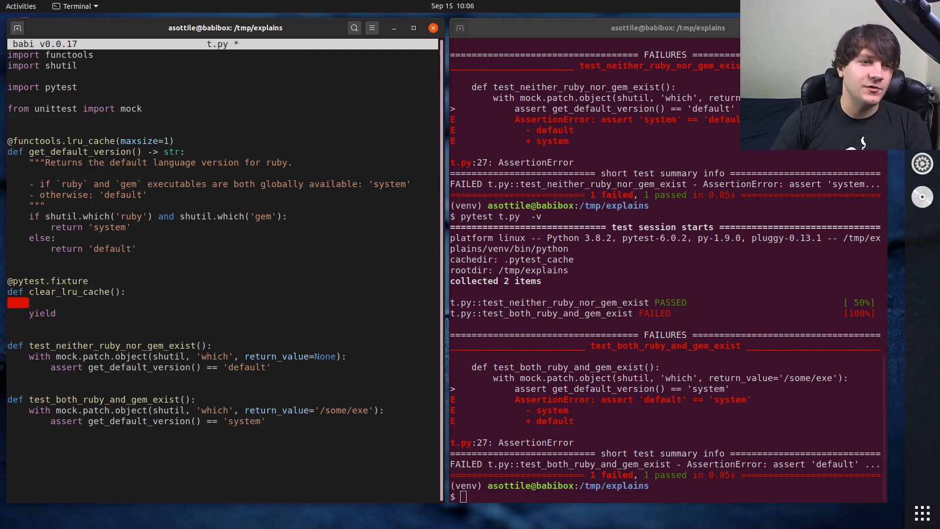
pyautogui.write('get_default_versio')
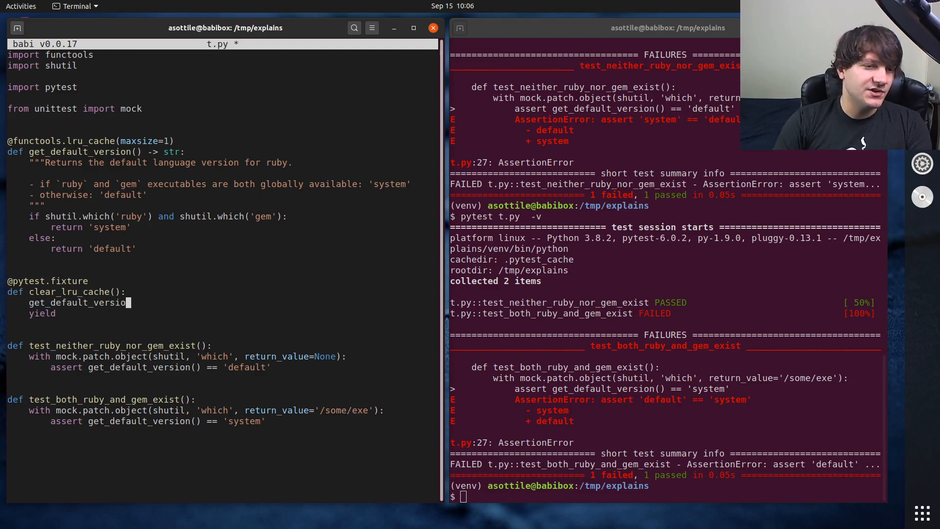
pyautogui.write('.cle')
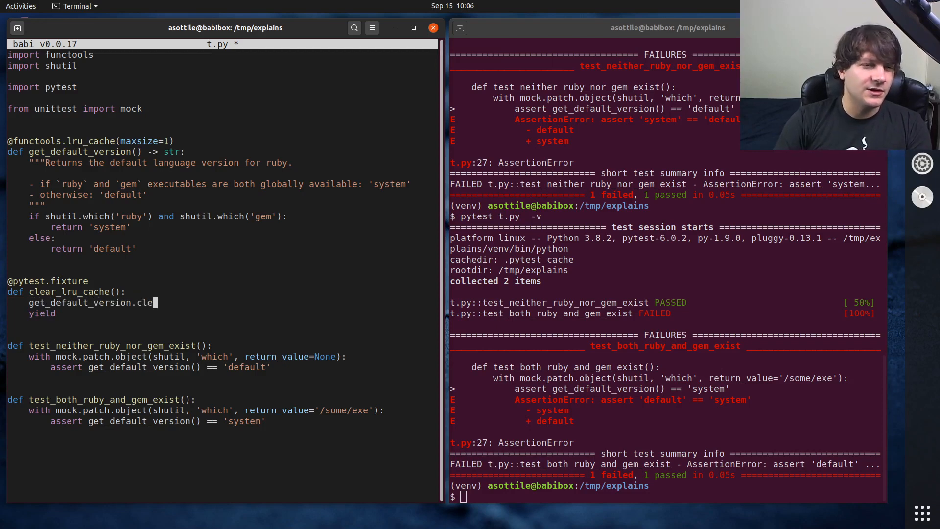
pyautogui.write('ache_clear')
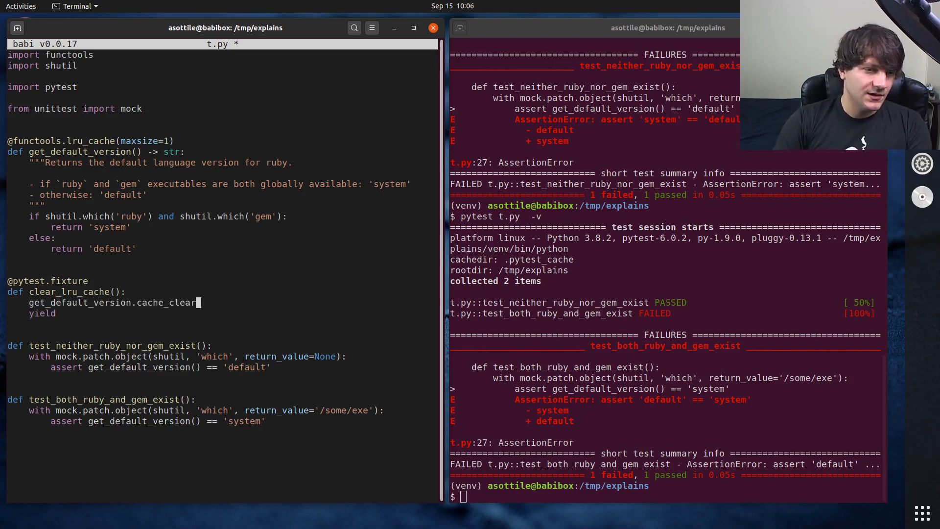
pyautogui.press('ctrl+s')
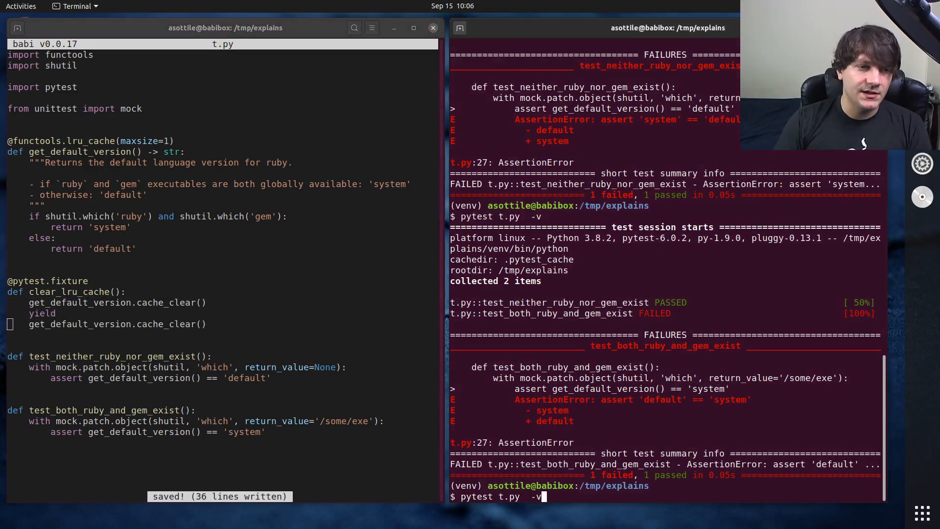
# Step: Rerun pytest and mark the clear_lru_cache fixture with autouse=True
pyautogui.press('Return')
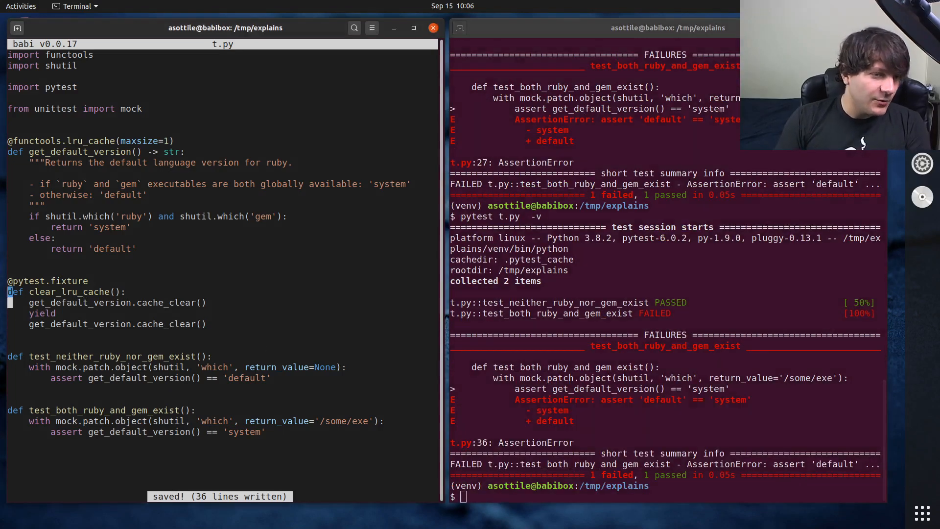
pyautogui.write('(au')
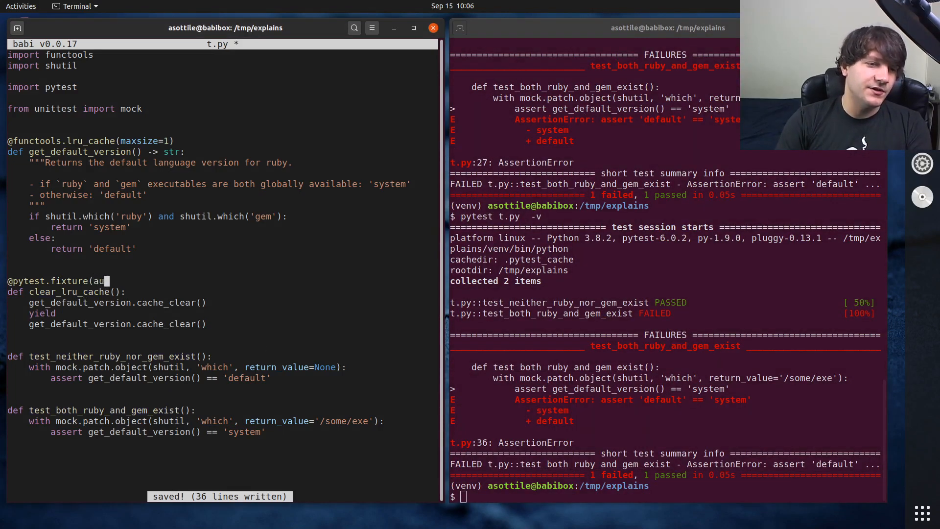
pyautogui.write('touse=True')
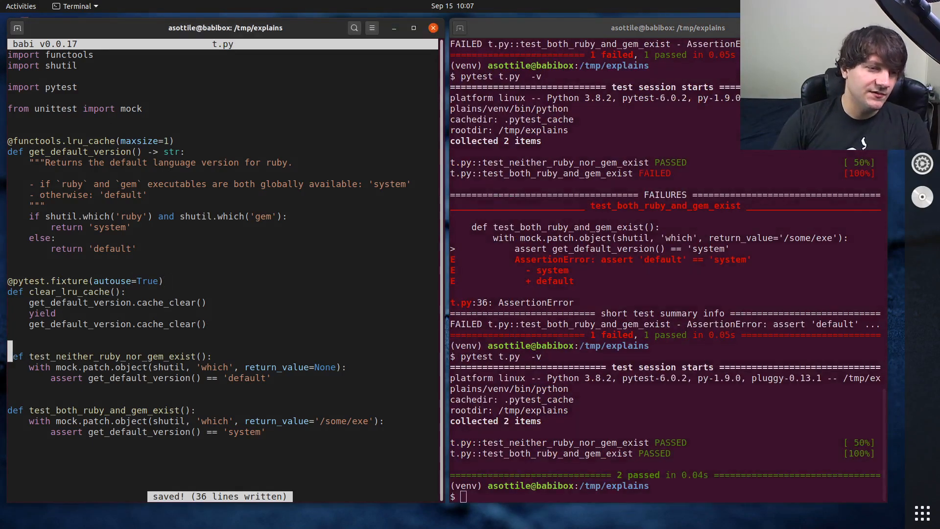
pyautogui.write("@pytest.mnark.usefixtures('clear_lru_cache")
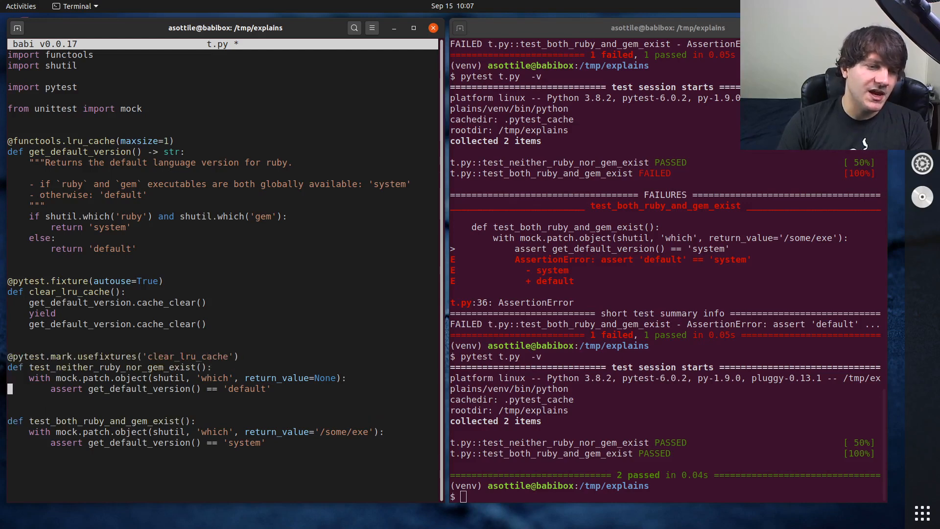
pyautogui.press('ctrl+s')
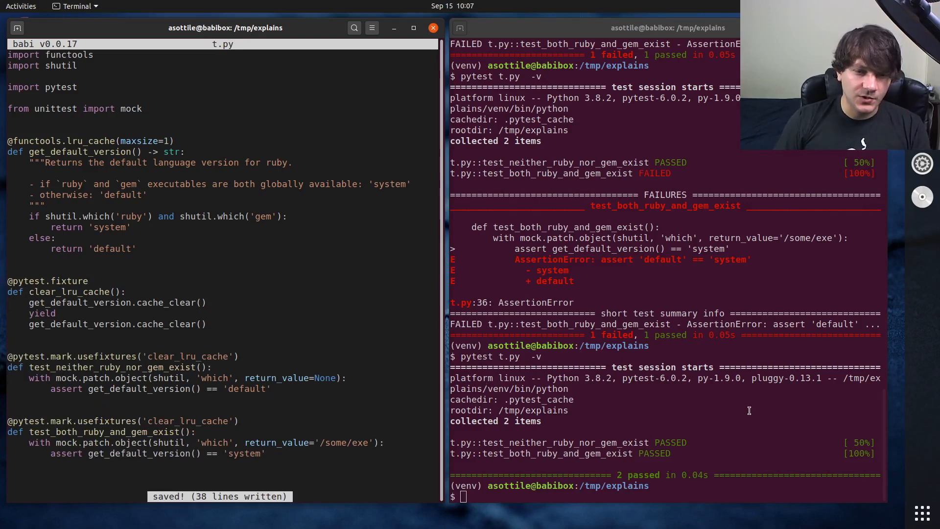
# Step: Quit babi back to the shell prompt in /tmp/explains
pyautogui.scroll(3)
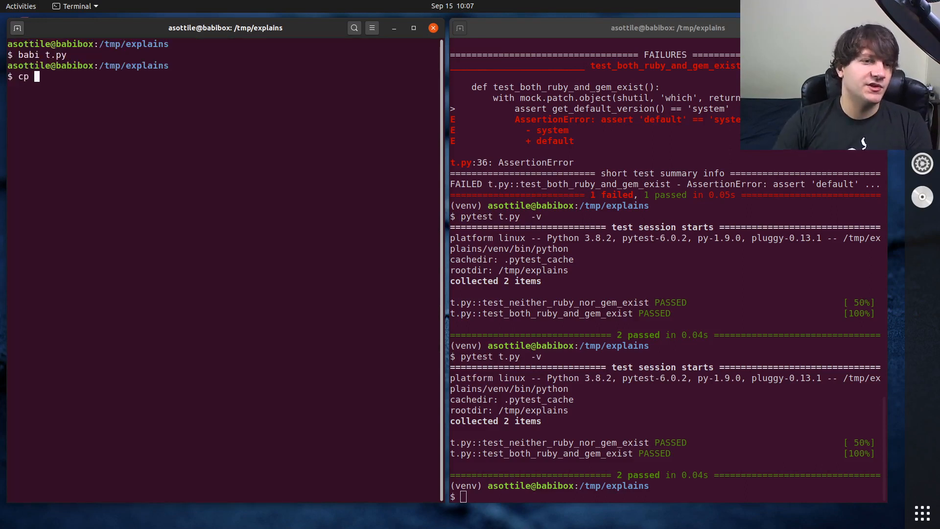
# Step: Copy t.py to t2.py, remove the fixture from t2.py and save
pyautogui.write('t.py t2.p')
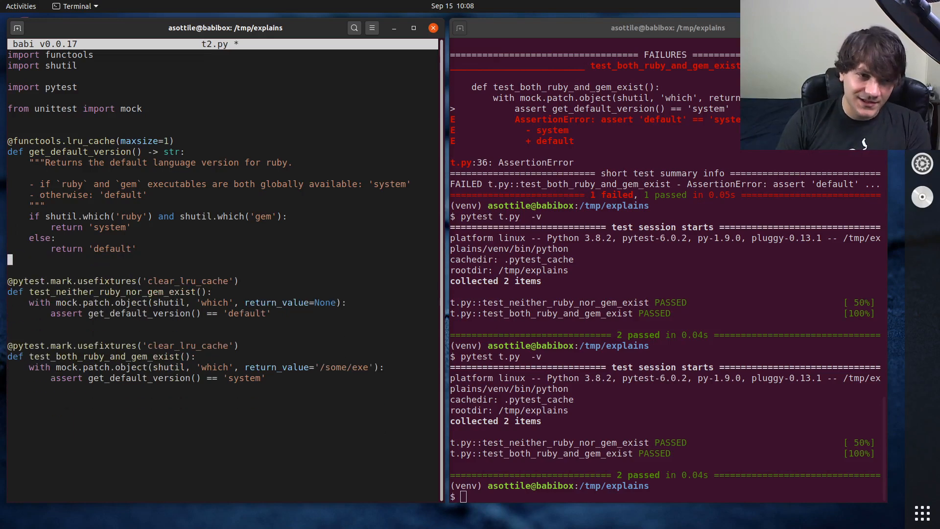
pyautogui.press('ctrl+s')
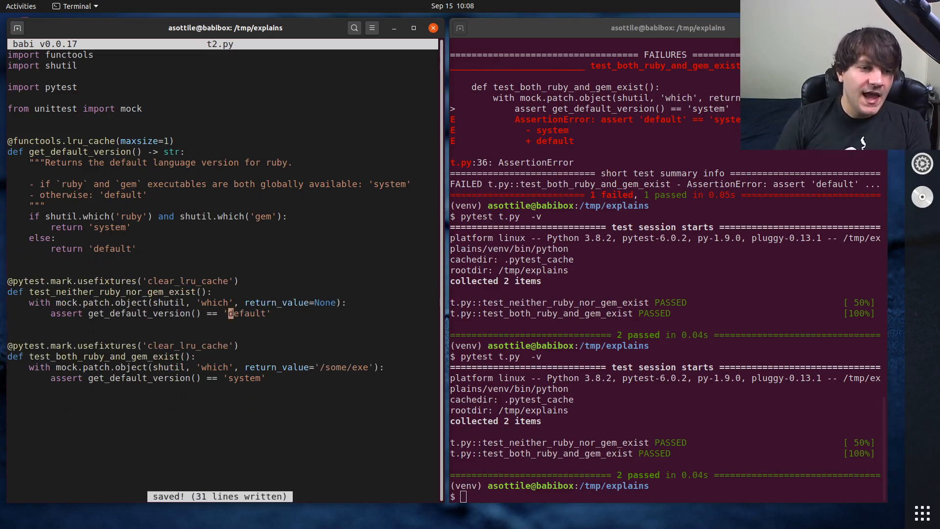
# Step: Make both asserts call get_default_version.__wrapped__() and save t2.py
pyautogui.write('.')
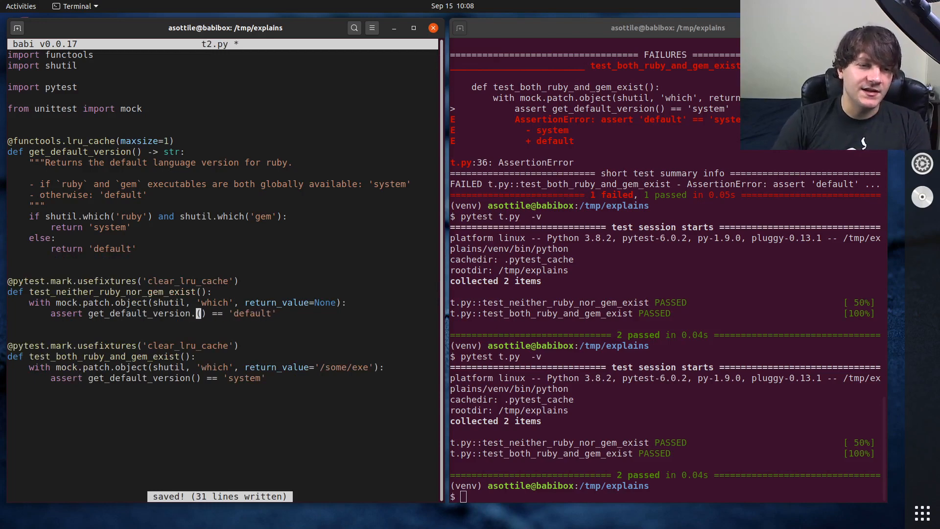
pyautogui.write('__wrapped_')
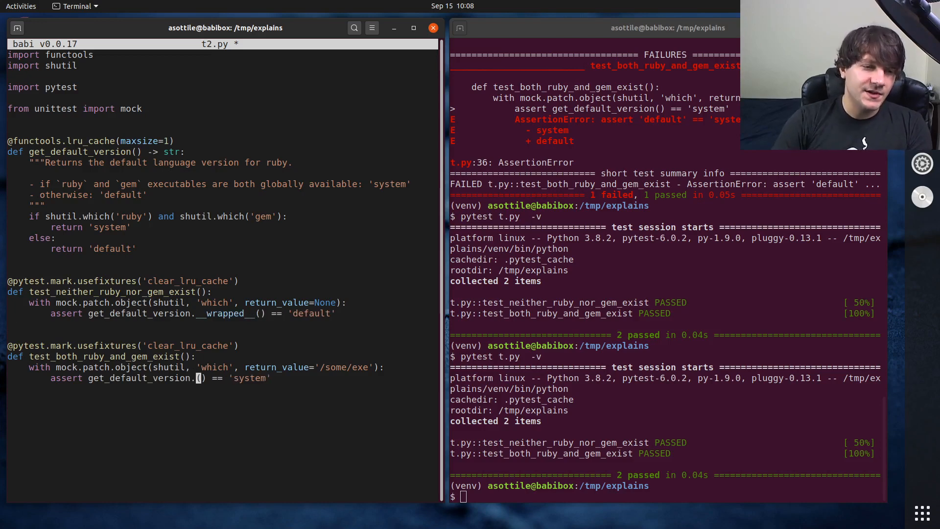
pyautogui.write('_wta')
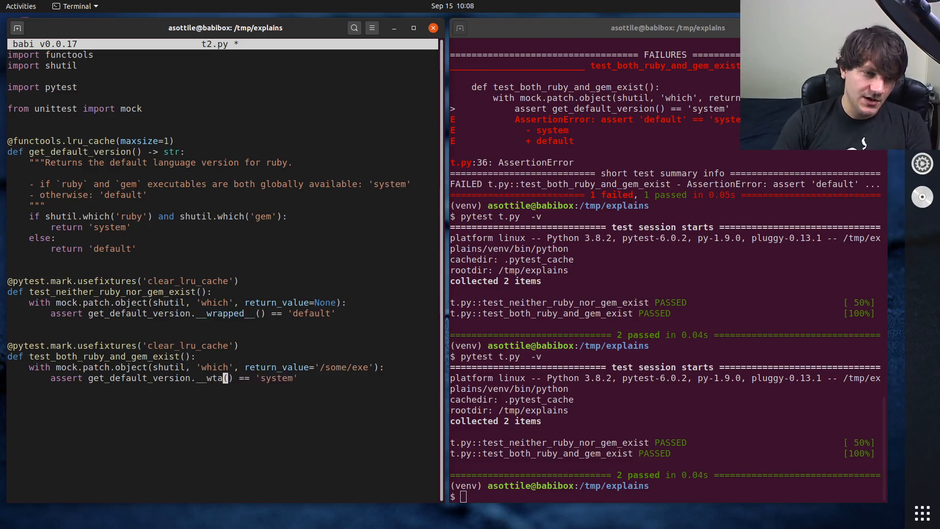
pyautogui.press('ctrl+s')
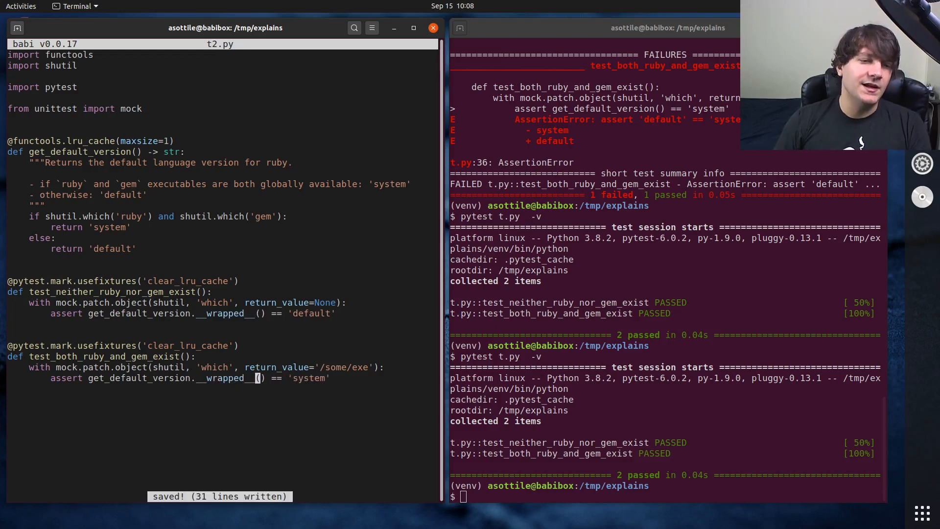
pyautogui.doubleClick(170, 378)
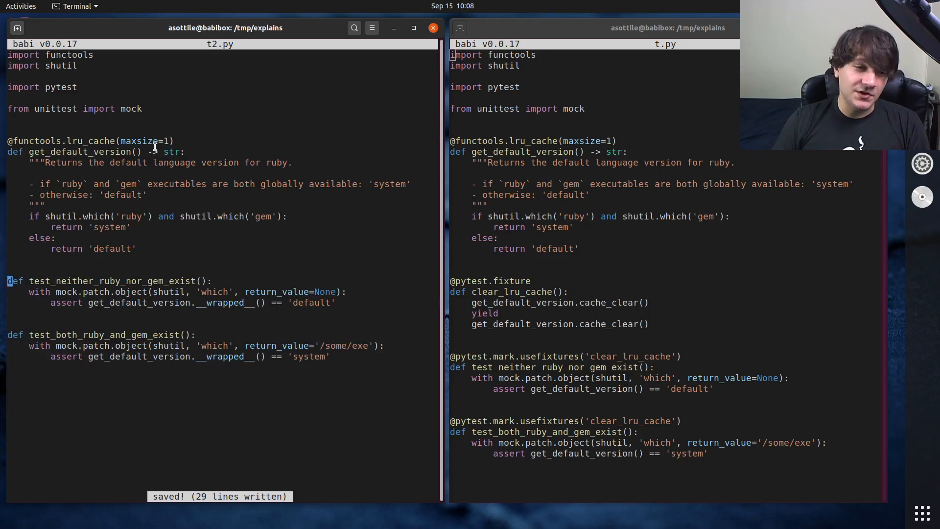
# Step: Delete the usefixtures markers from t2.py's tests, save, and show t.py beside it
pyautogui.doubleClick(226, 303)
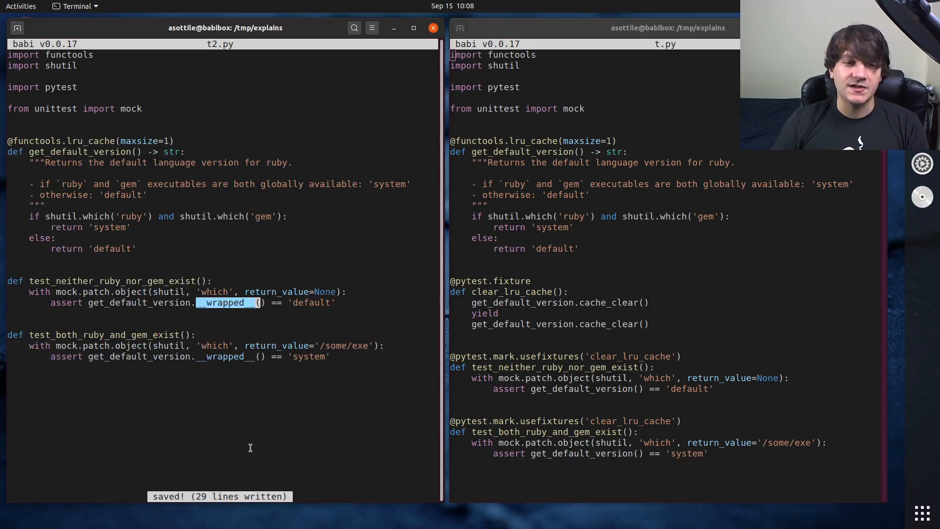